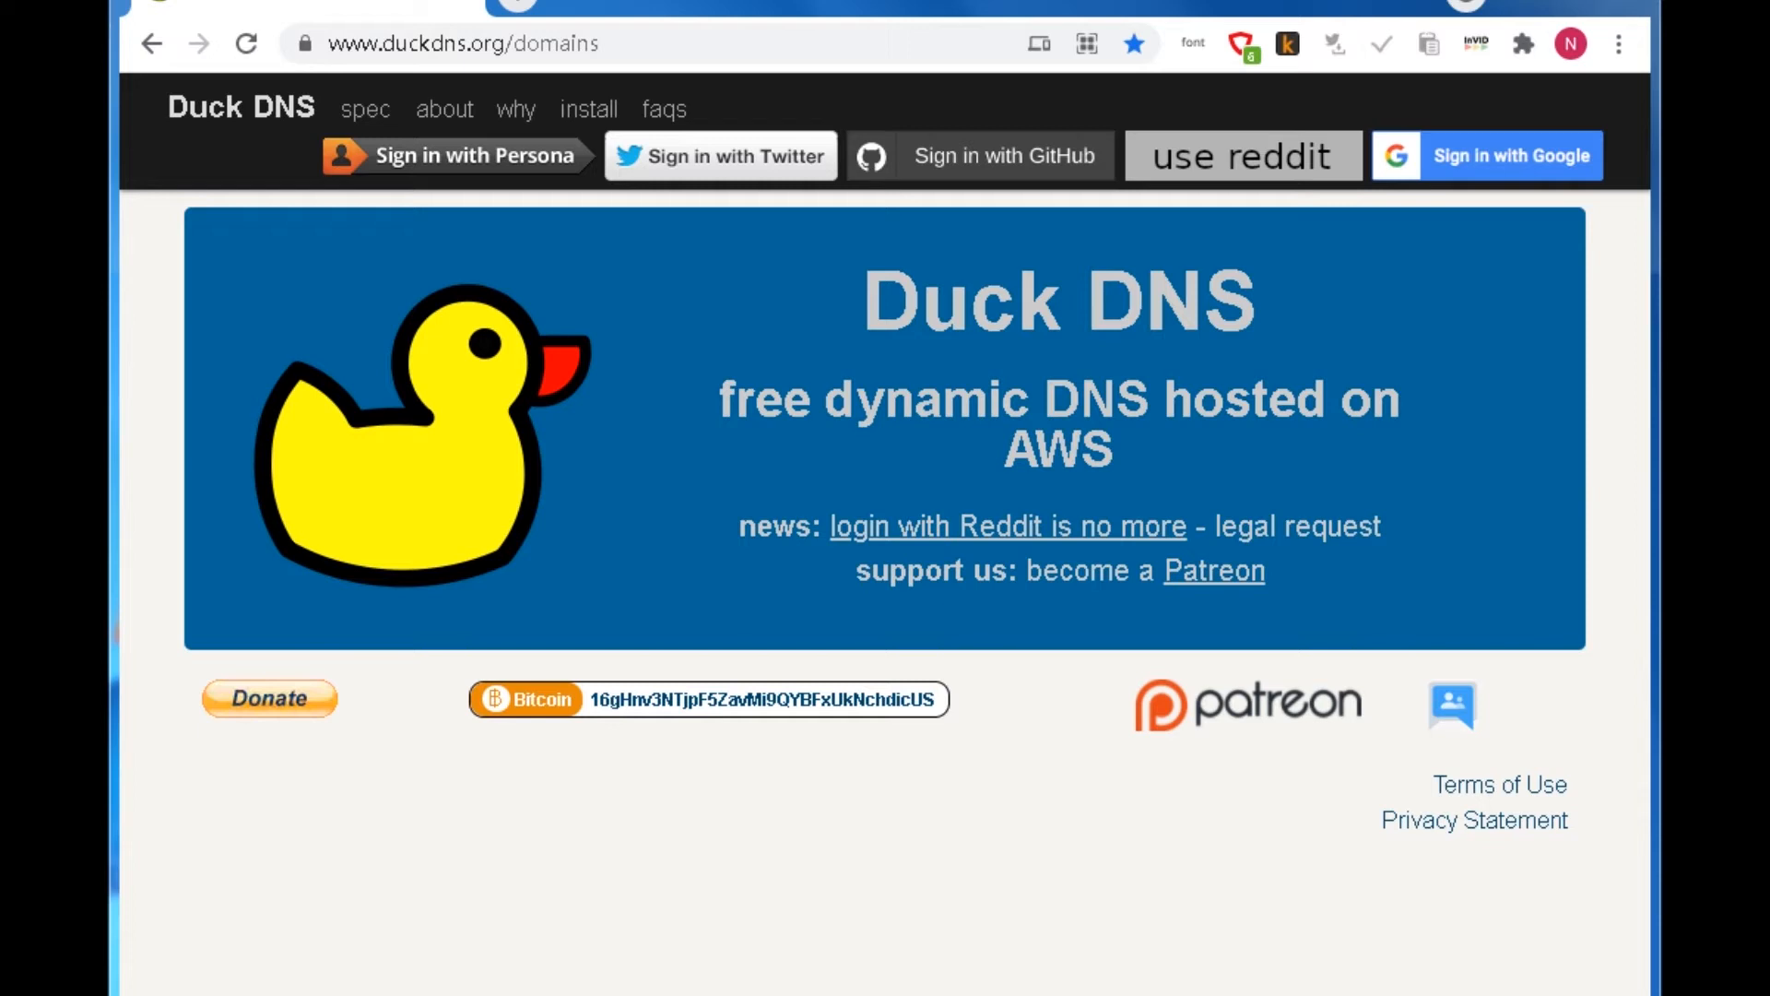
{"action": "mouse_move", "coordinate": [234, 351]}
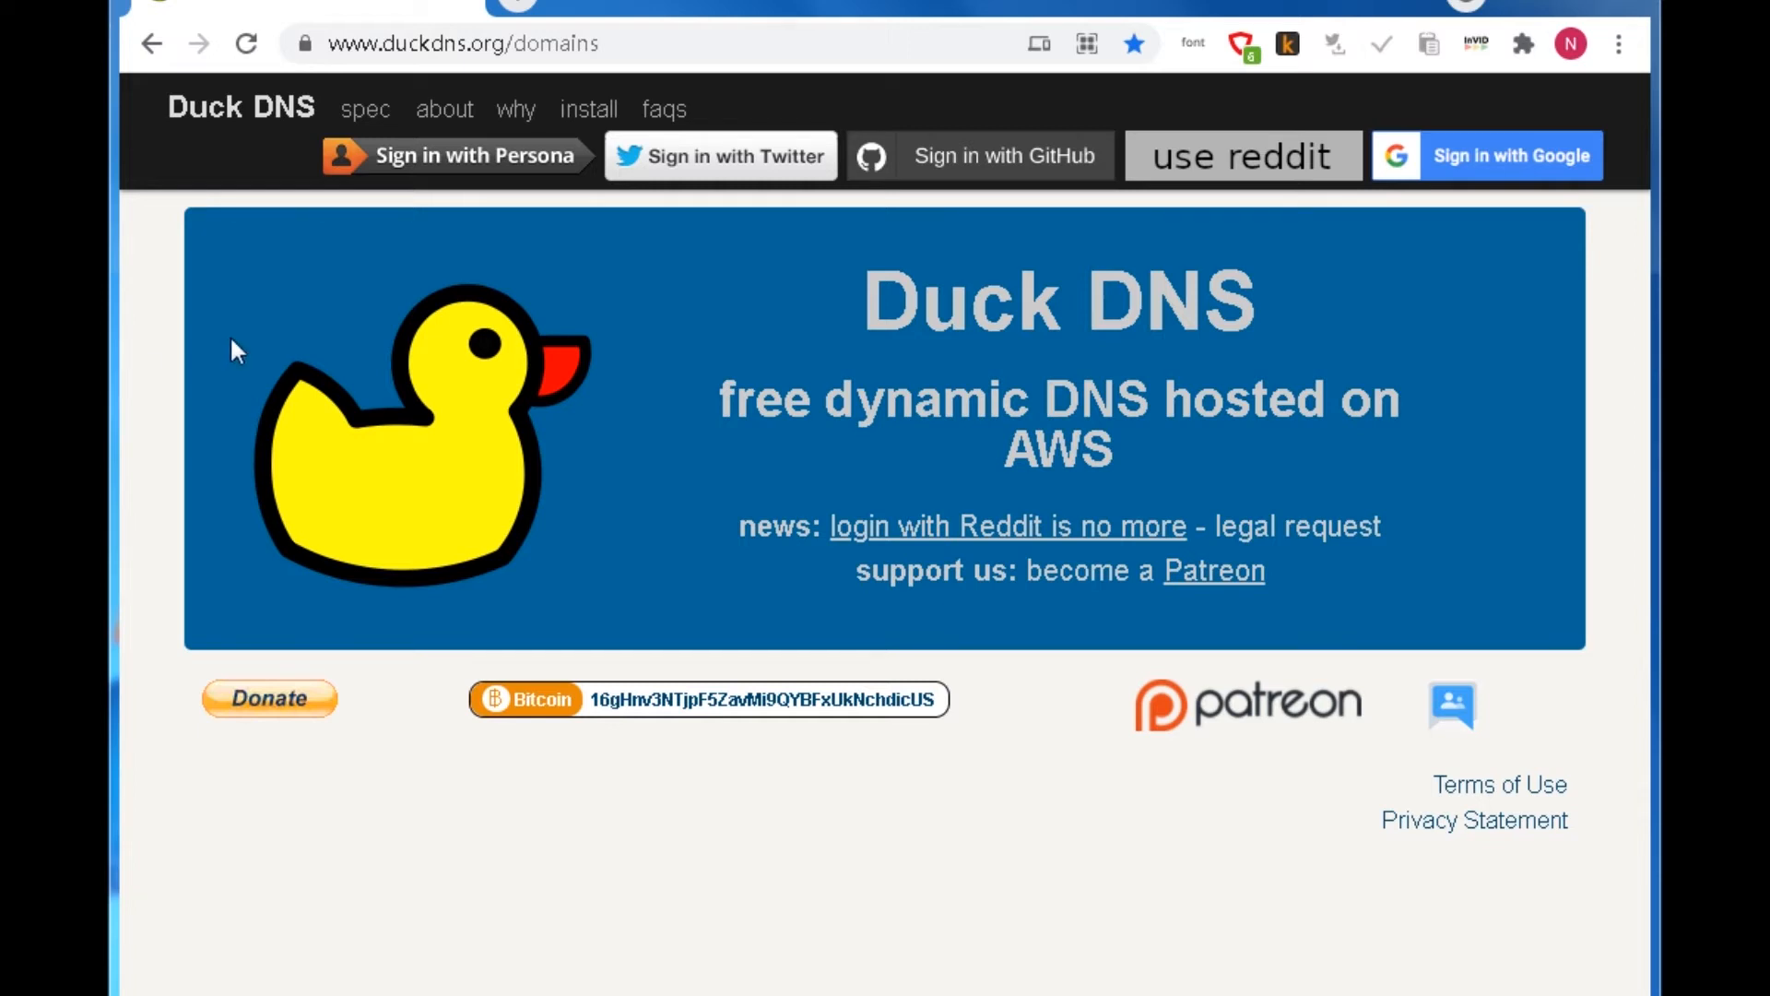
{"action": "mouse_move", "coordinate": [536, 158]}
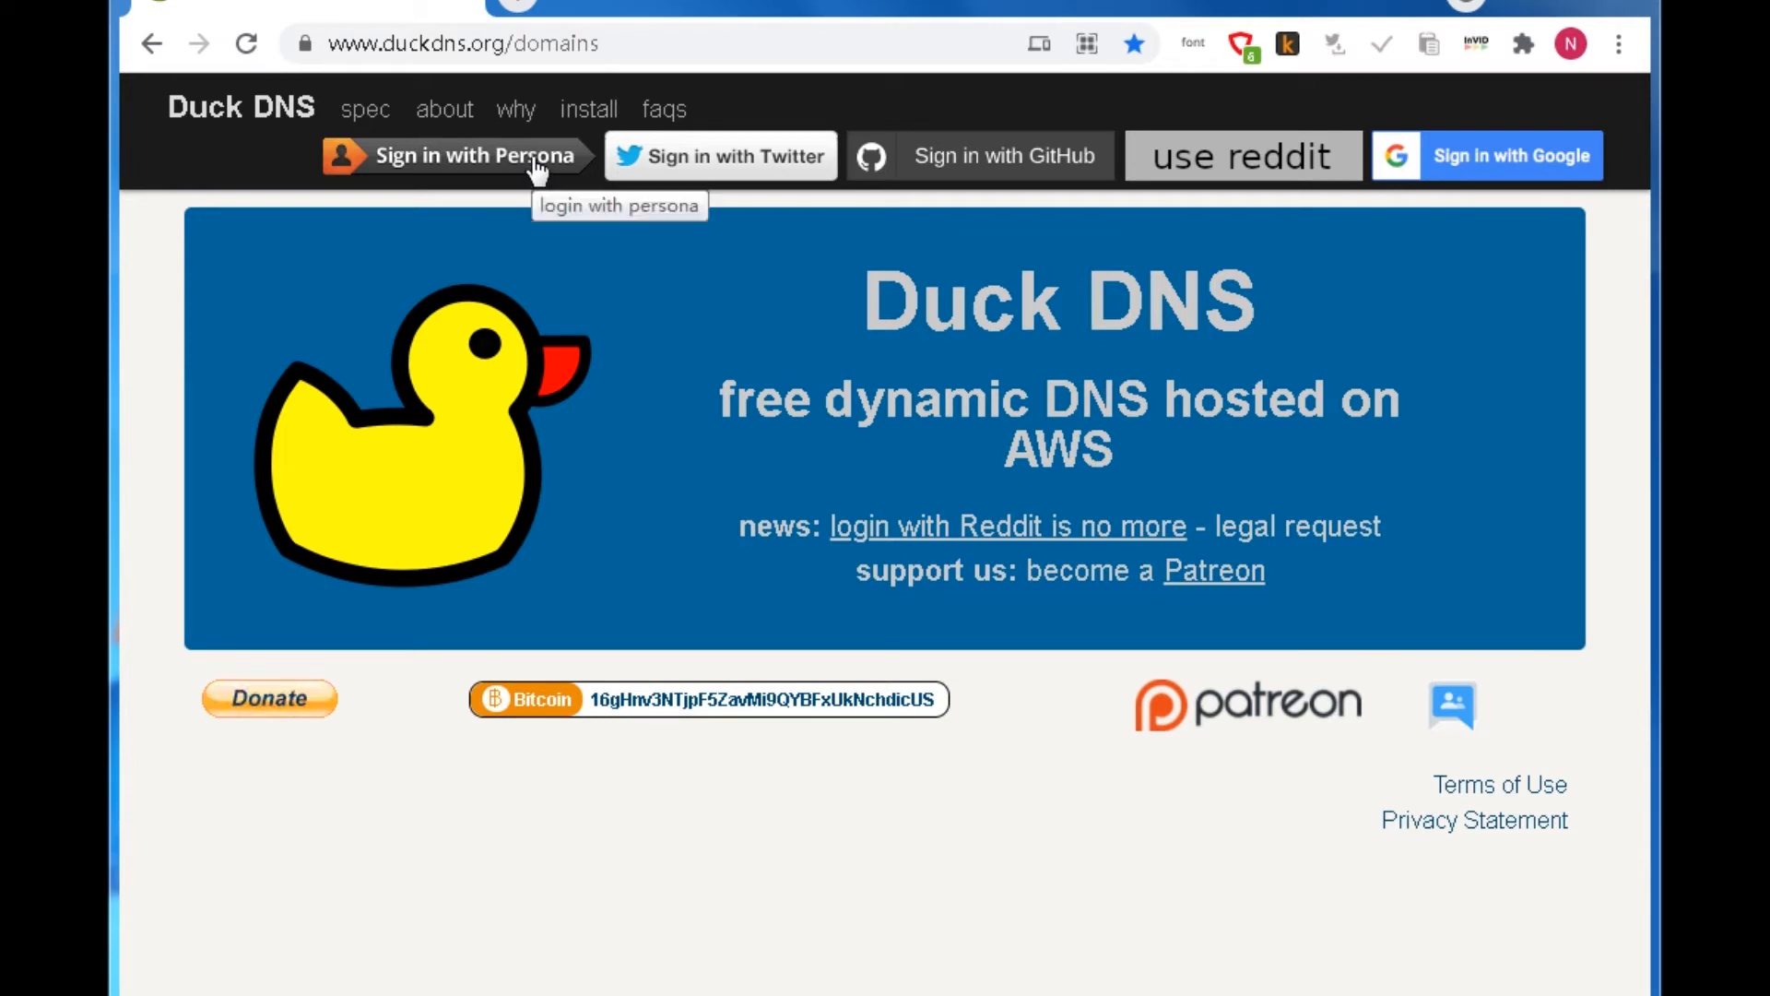
{"action": "mouse_move", "coordinate": [786, 170]}
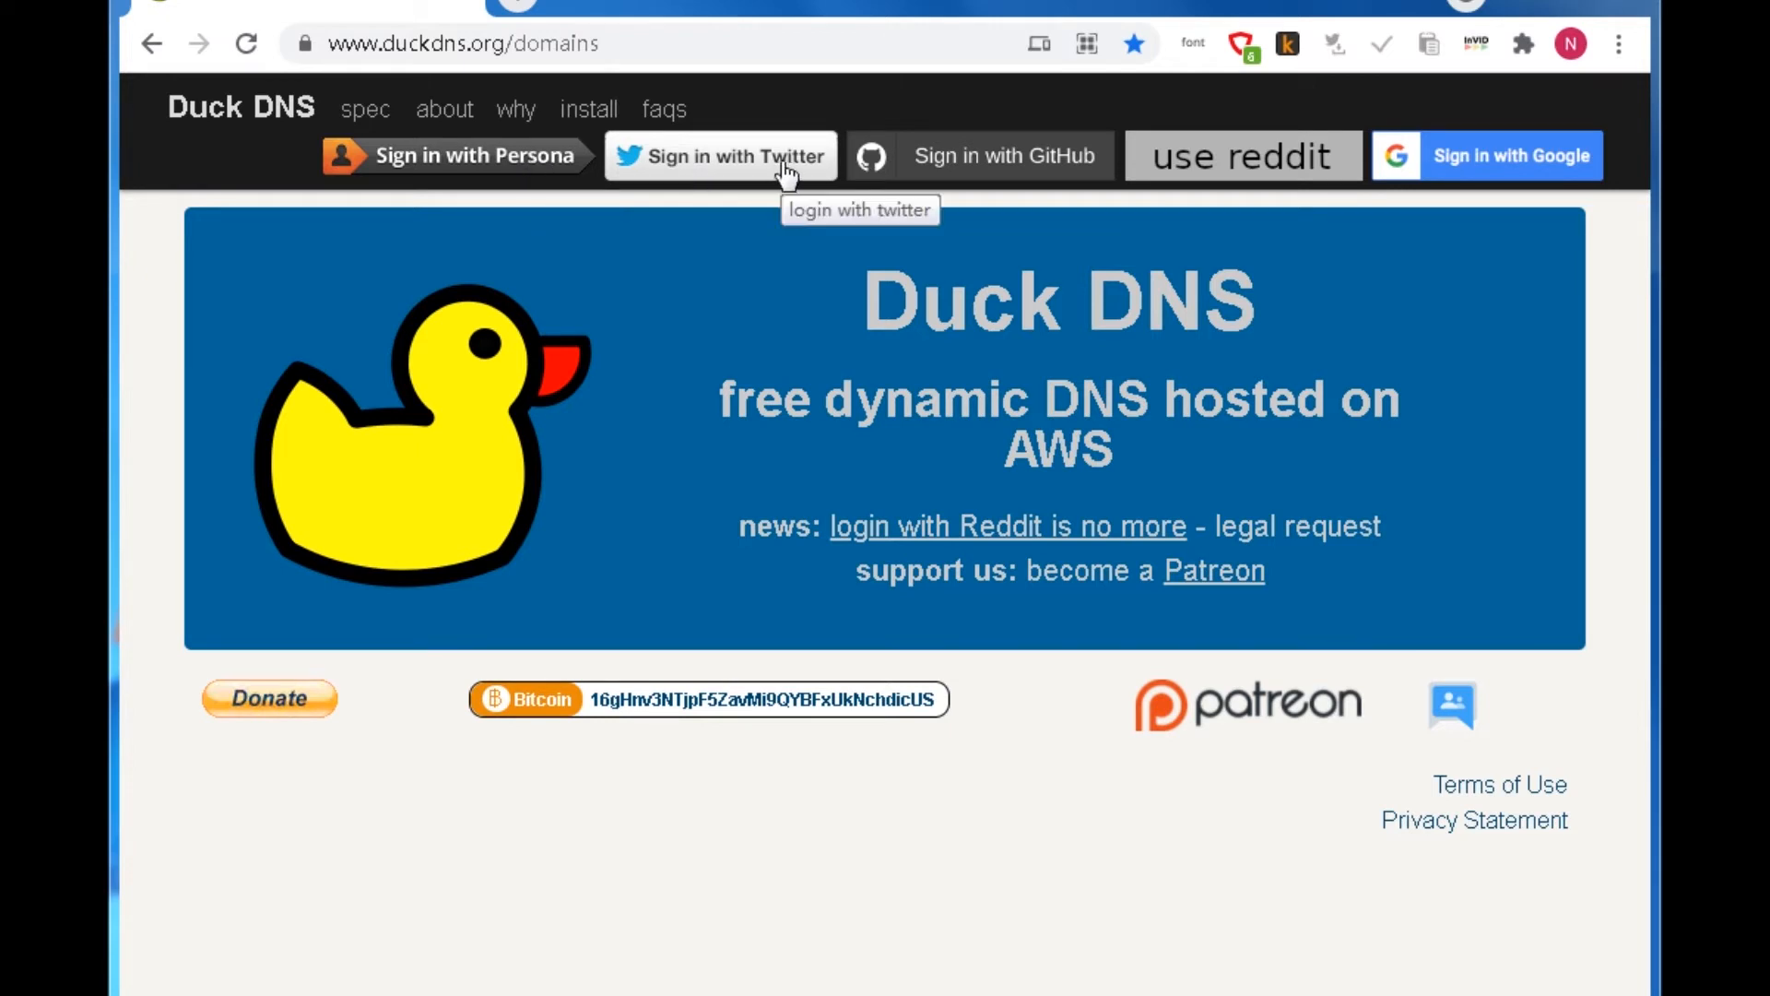
{"action": "mouse_move", "coordinate": [1018, 168]}
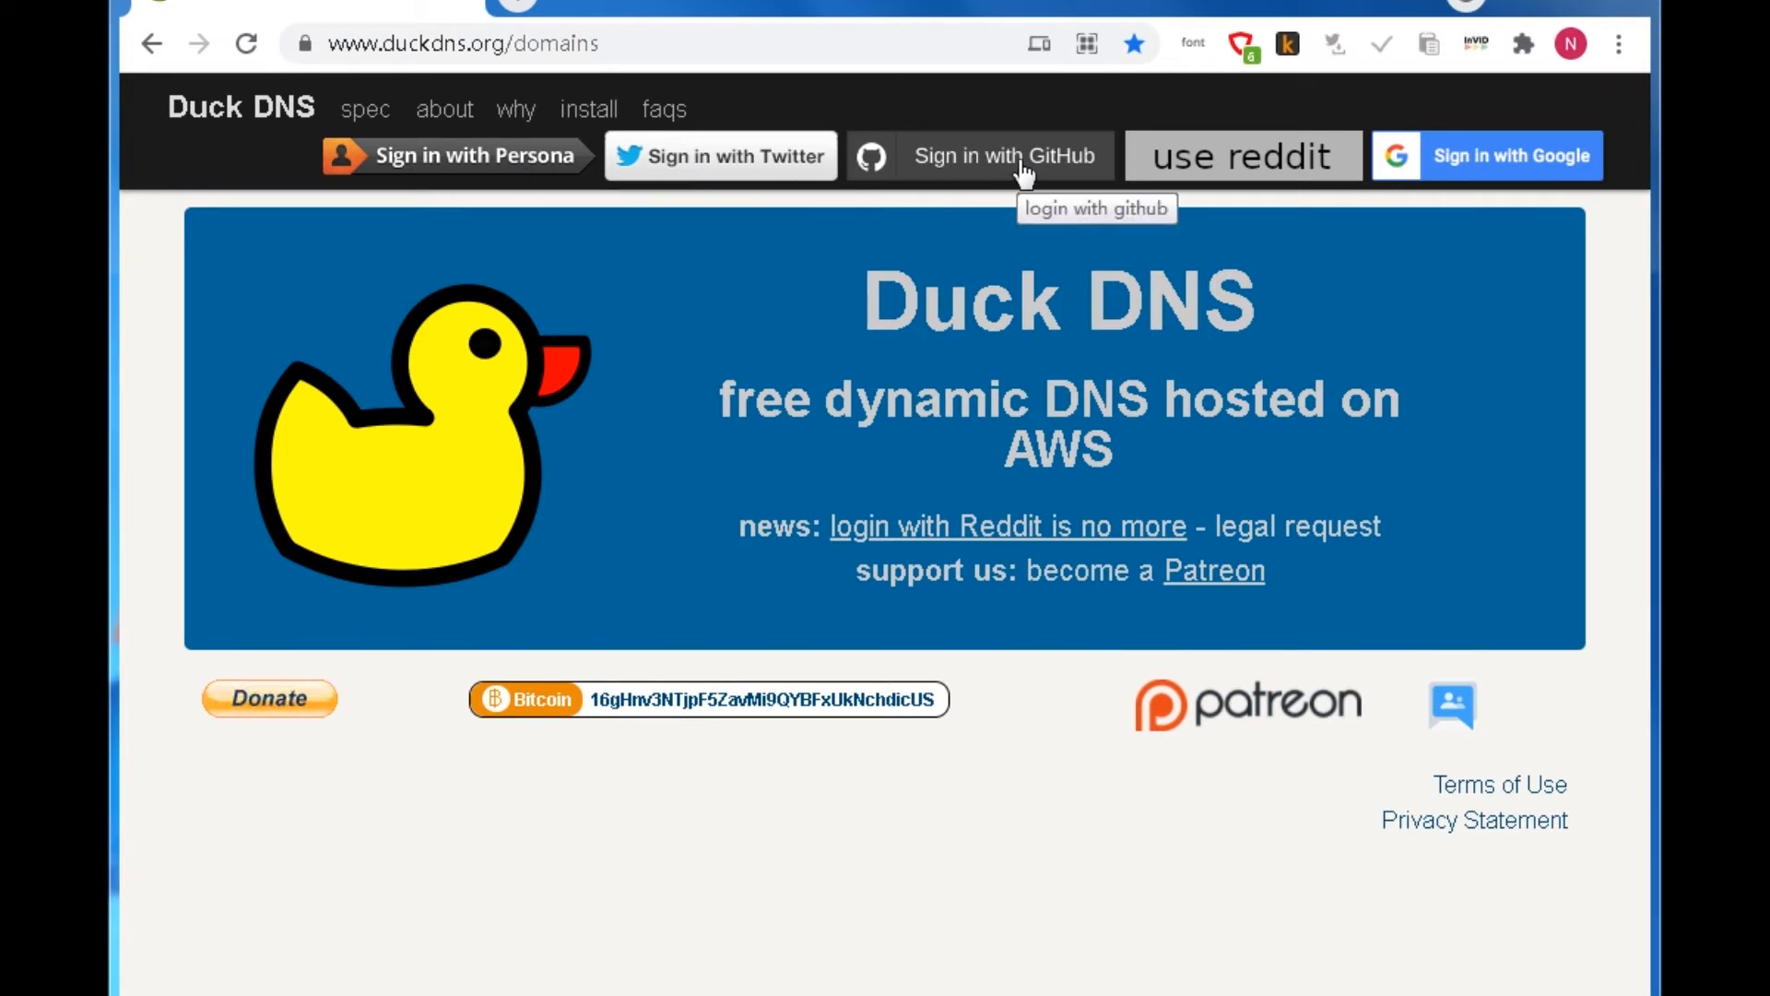
{"action": "mouse_move", "coordinate": [1273, 171]}
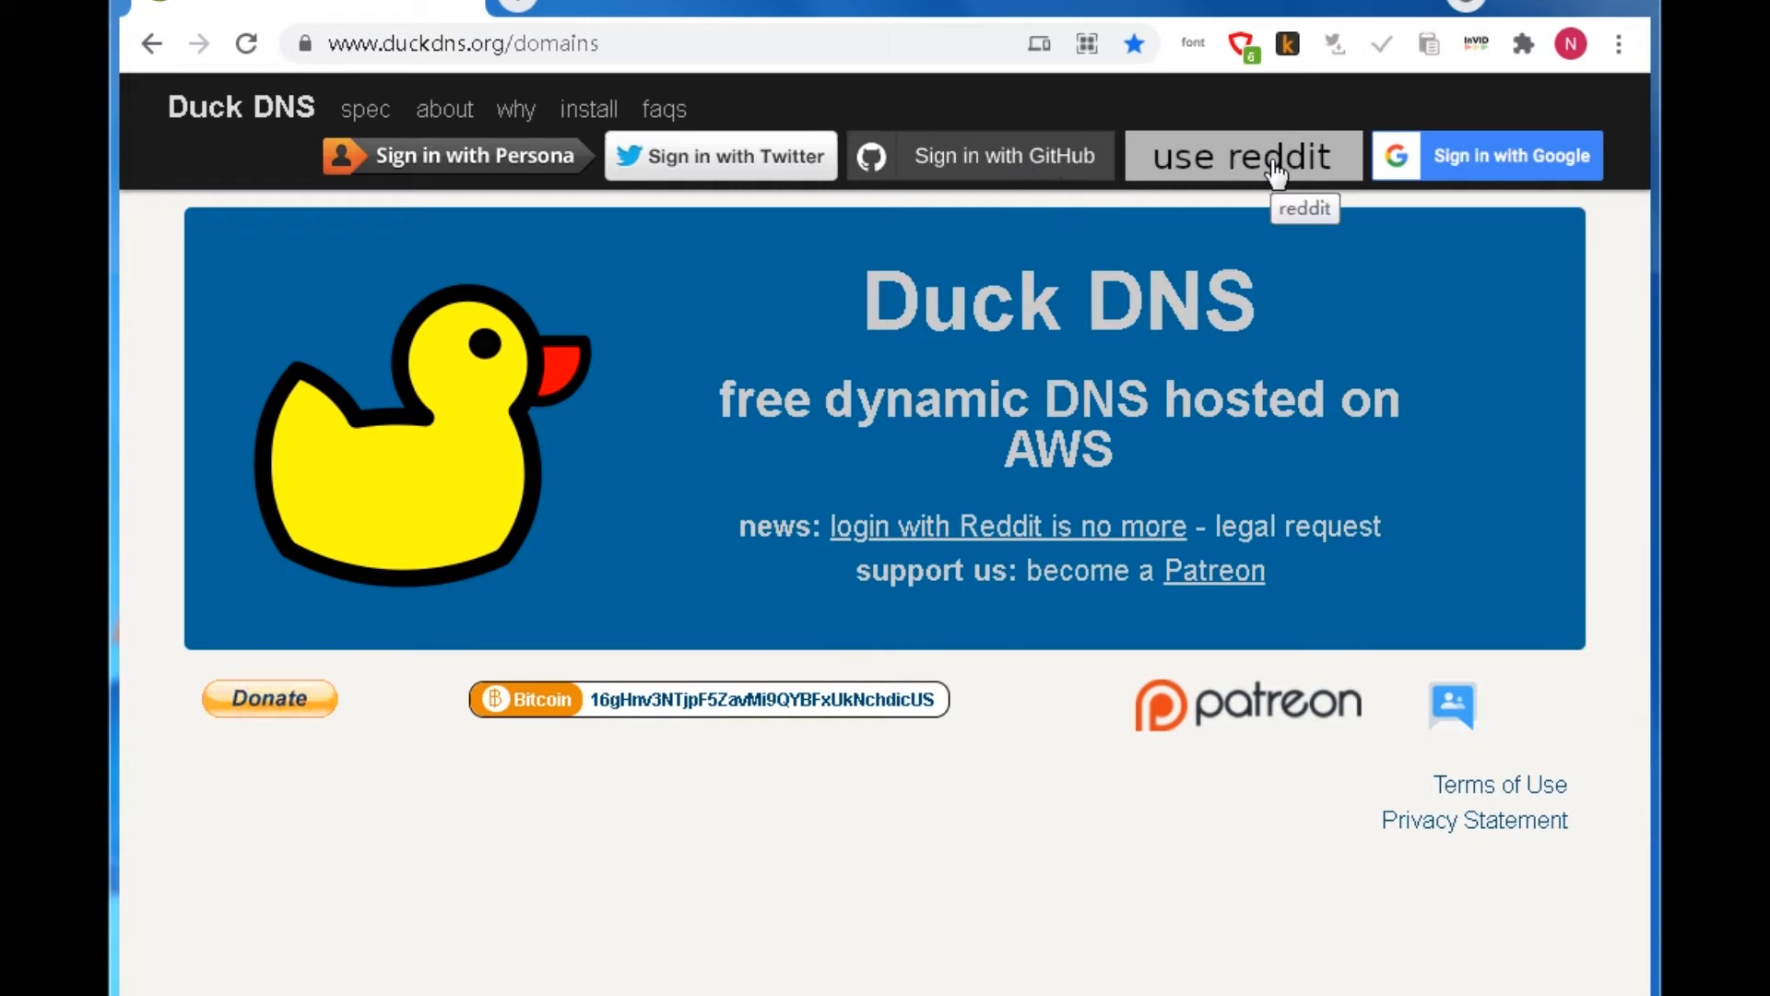
{"action": "mouse_move", "coordinate": [1486, 170]}
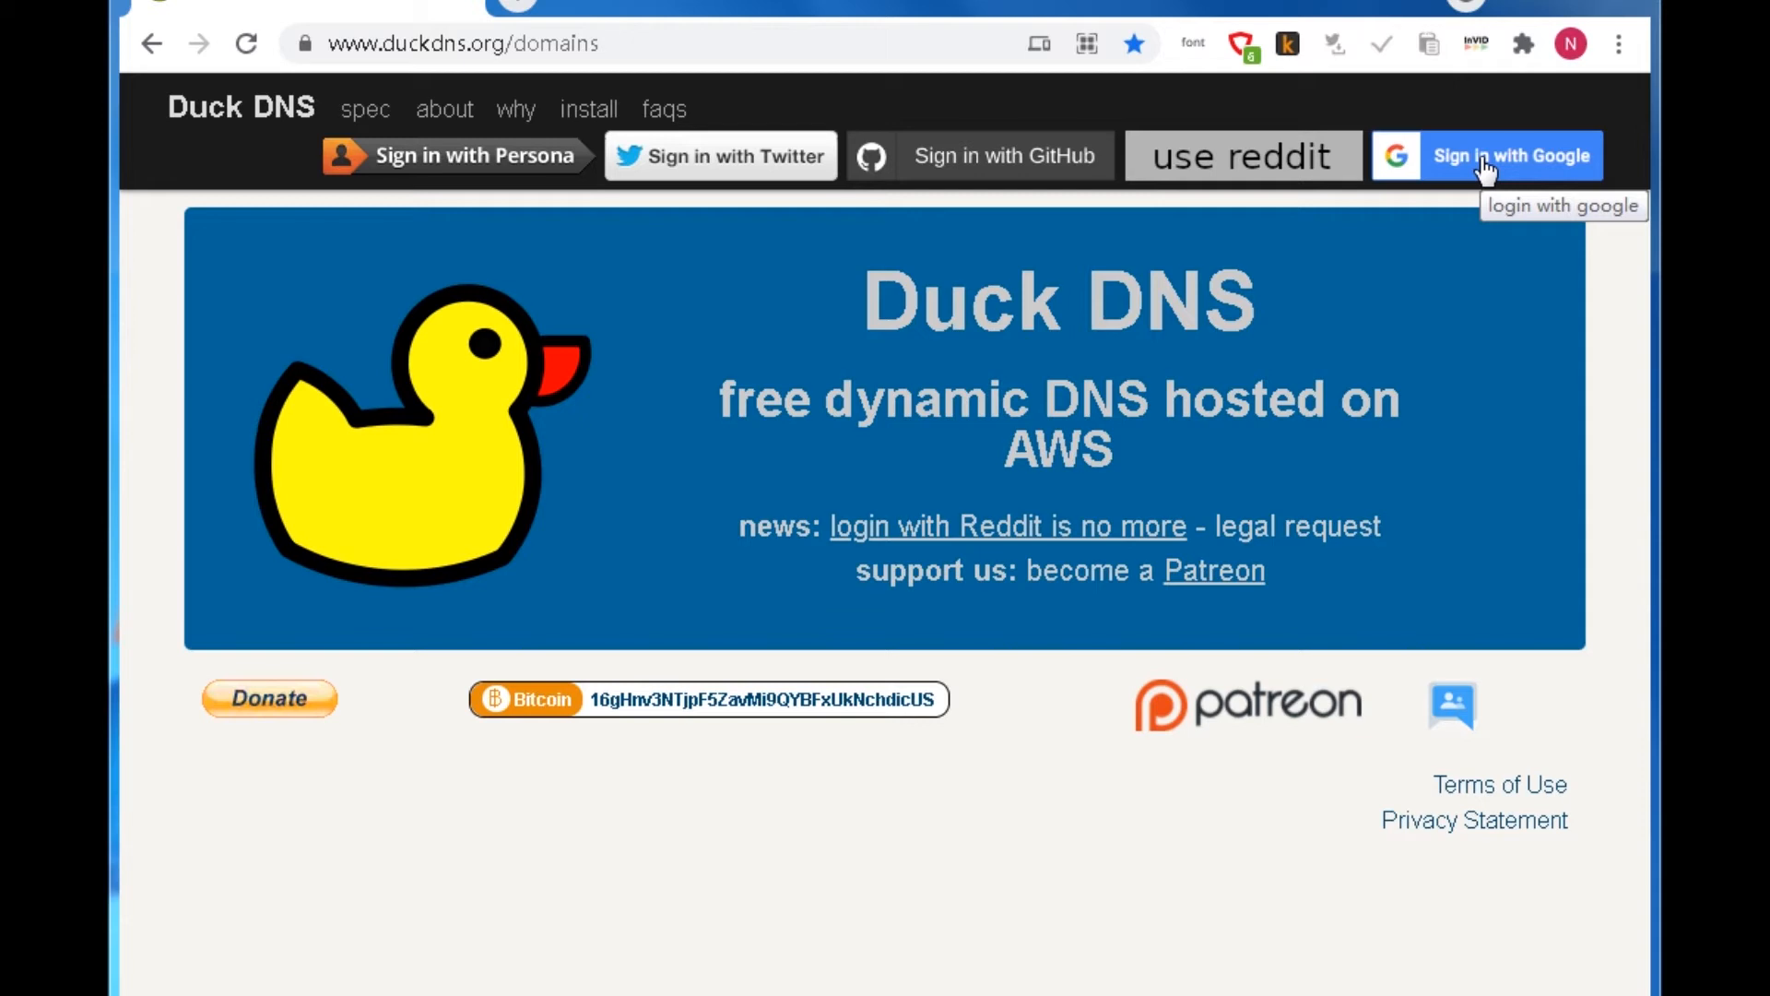
Sign in with the Google account and reach the Duck DNS account dashboard with token and domains
{"action": "left_click", "coordinate": [1512, 155]}
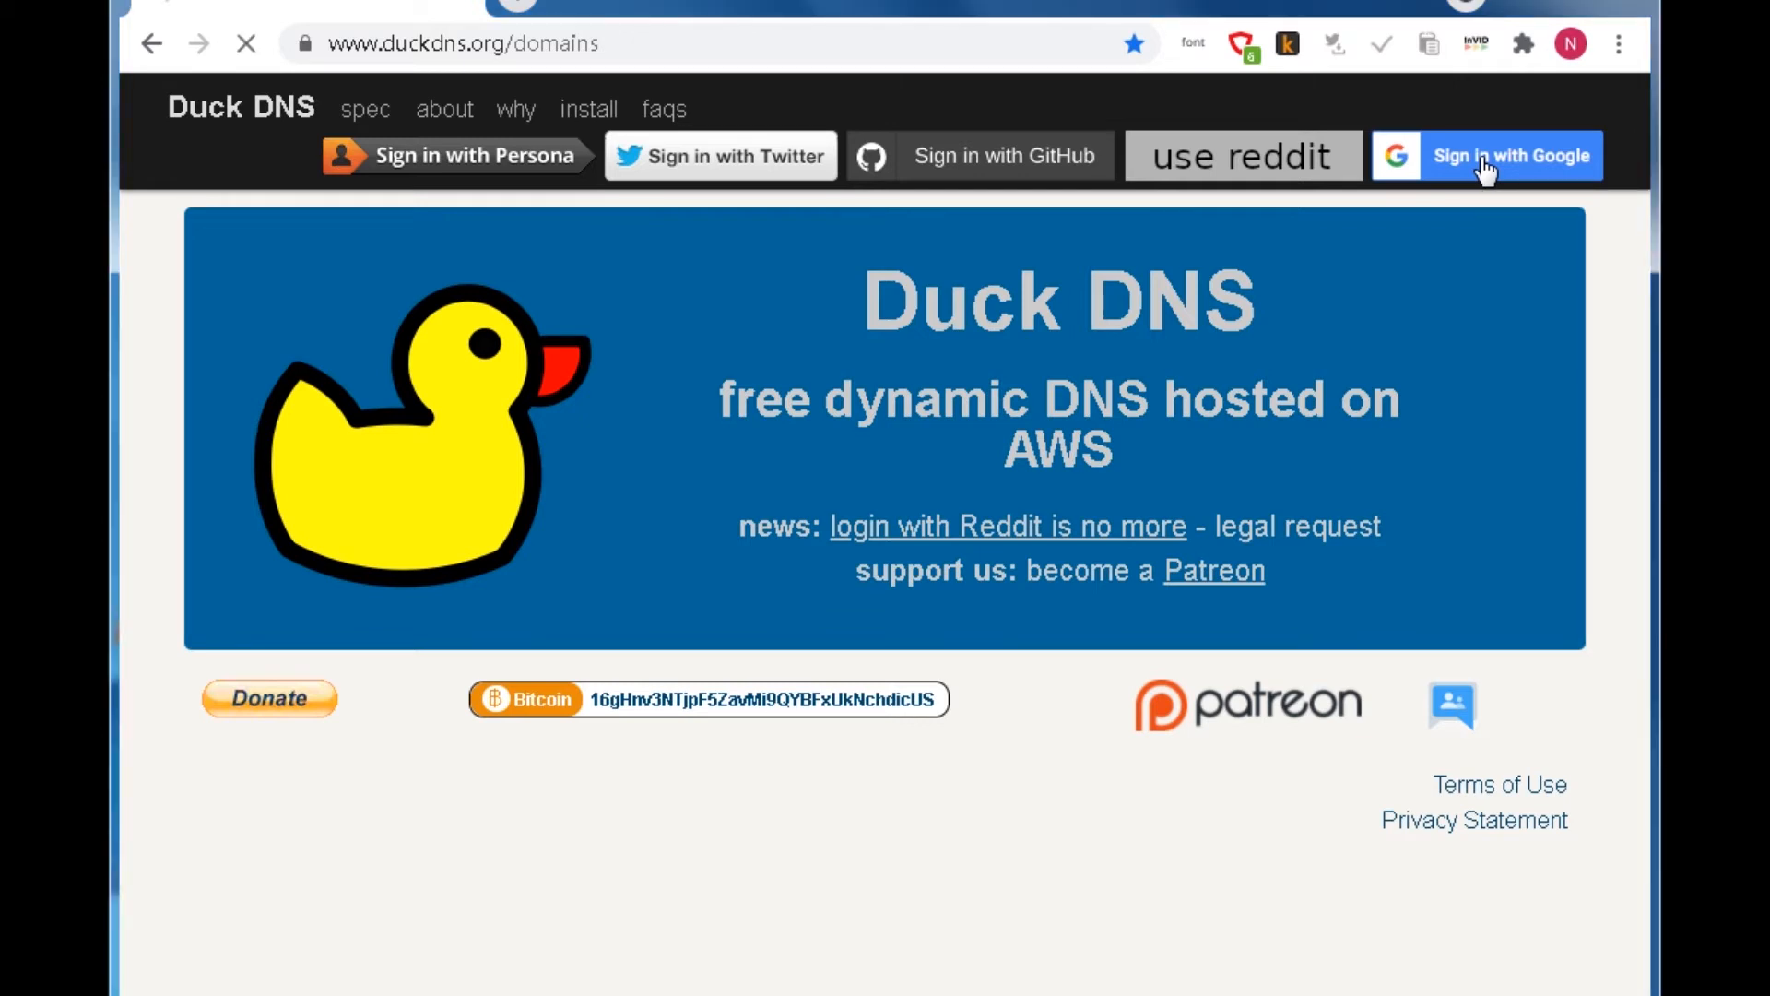
{"action": "left_click", "coordinate": [1510, 155]}
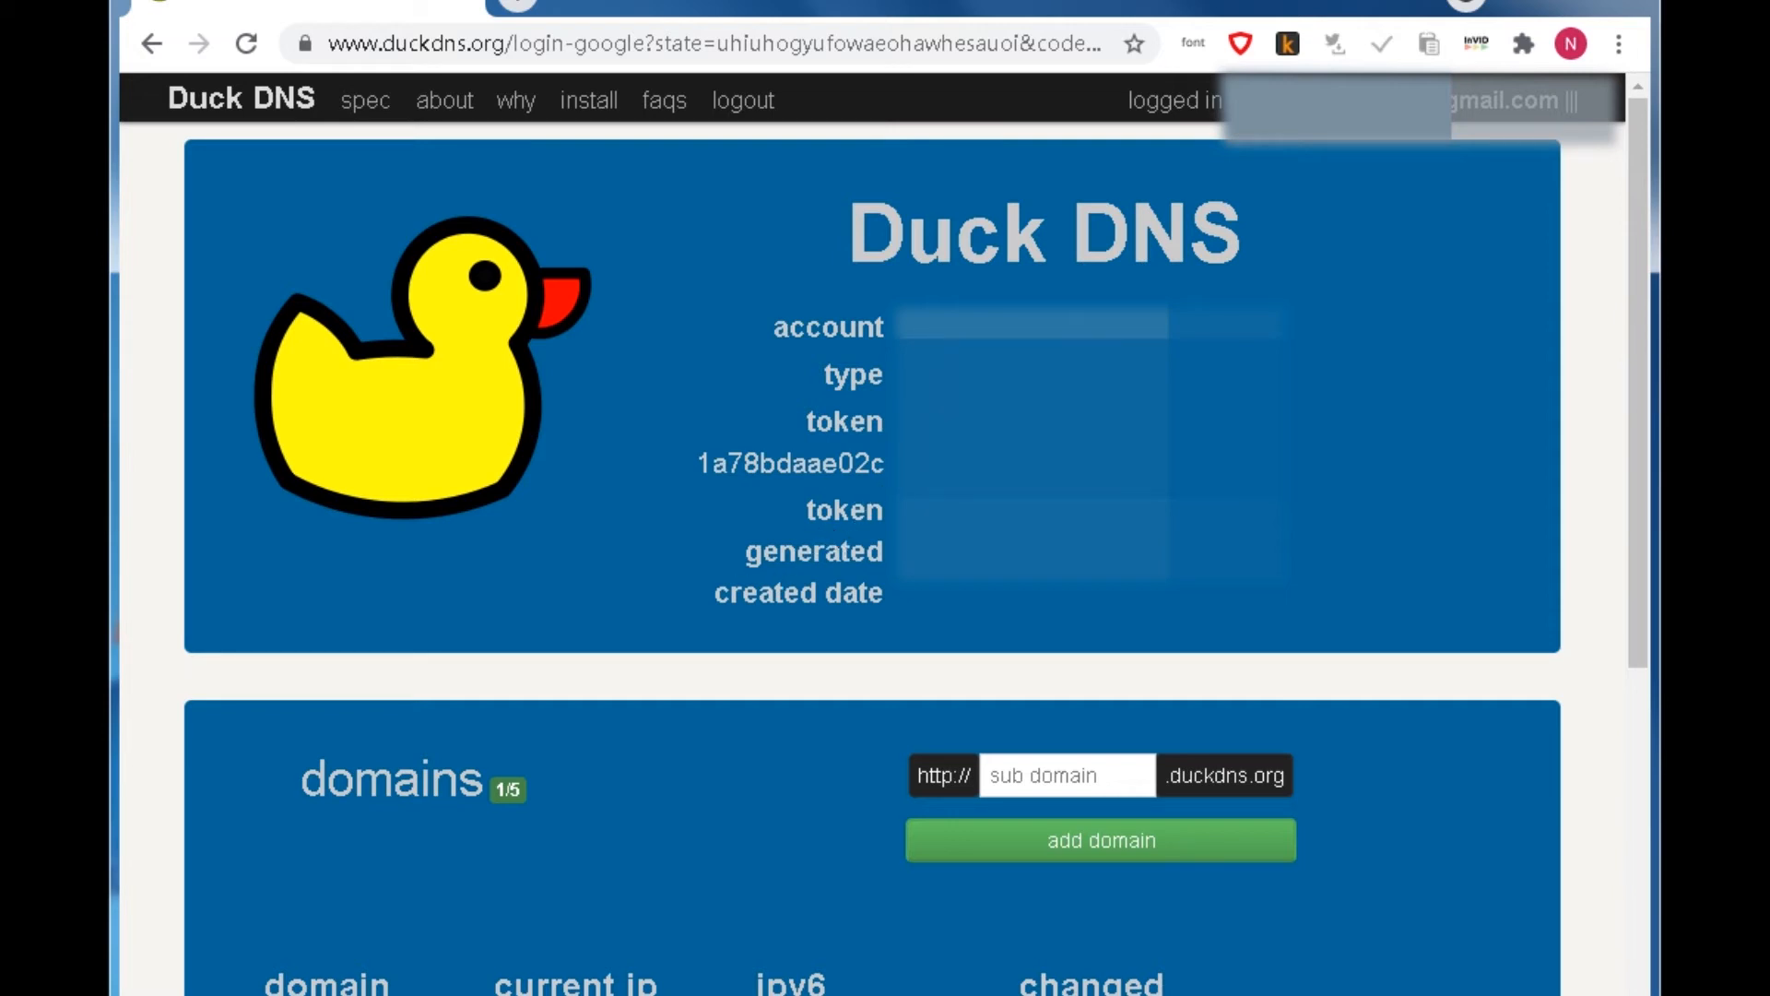
{"action": "double_click", "coordinate": [791, 464]}
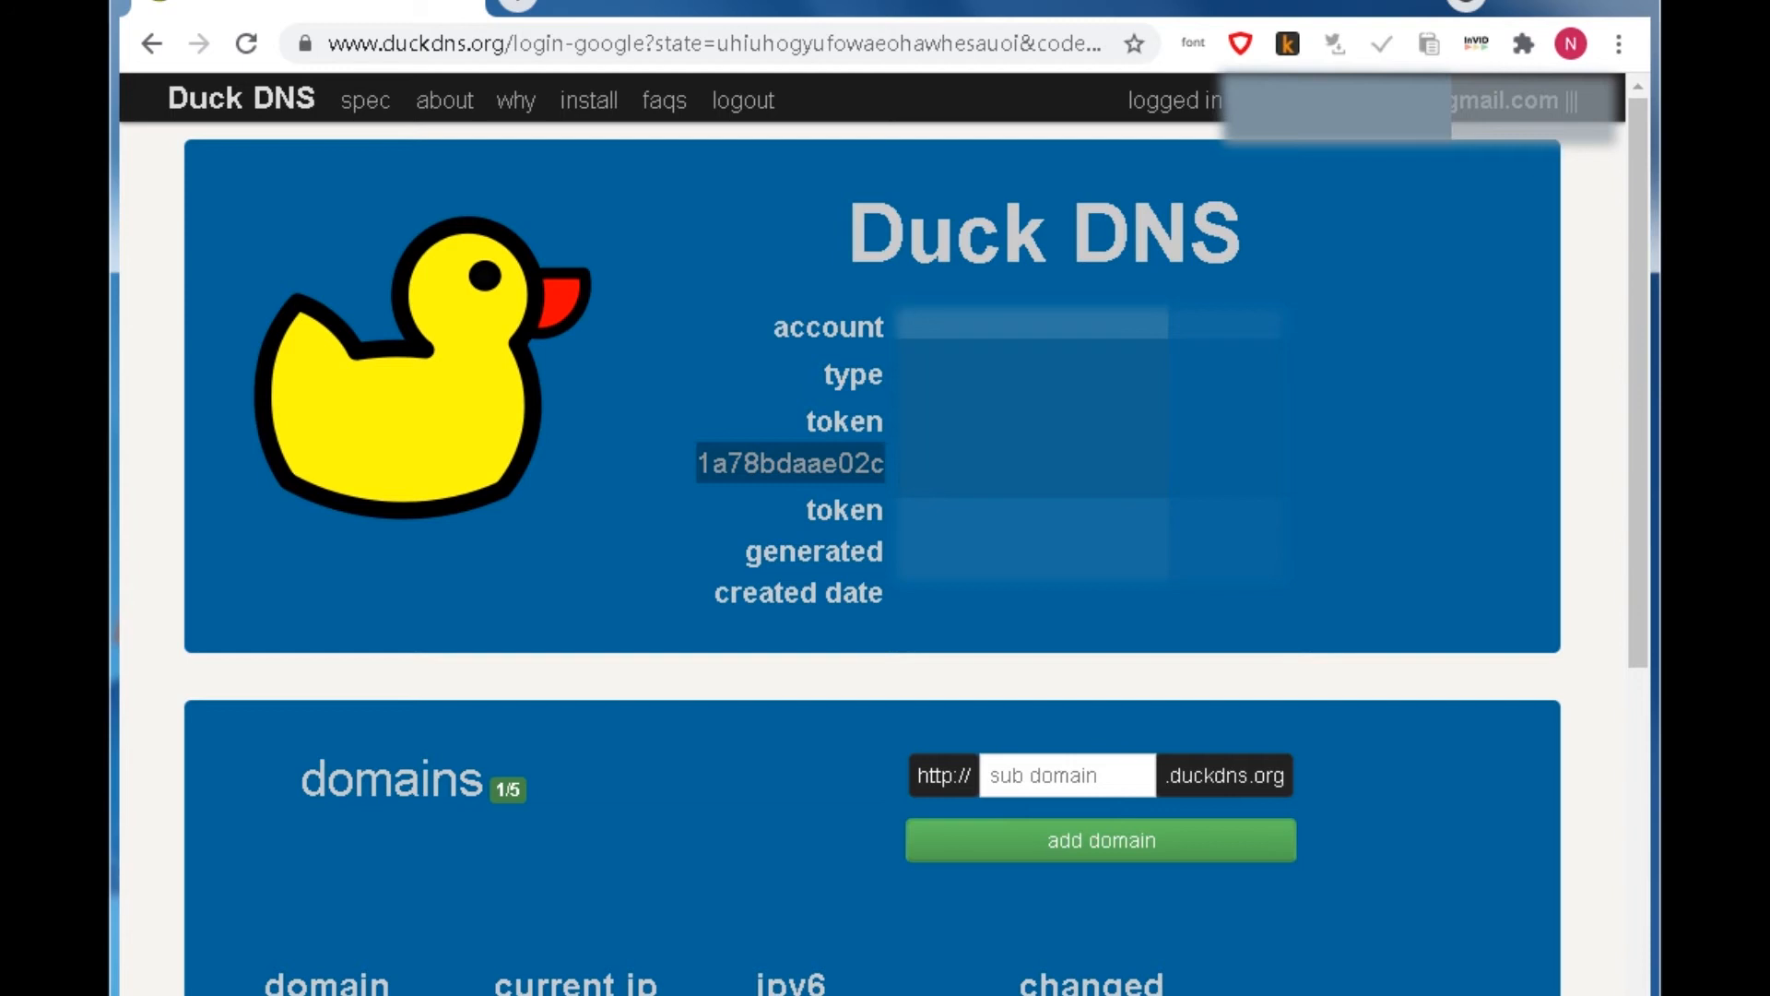
{"action": "left_click", "coordinate": [1066, 776]}
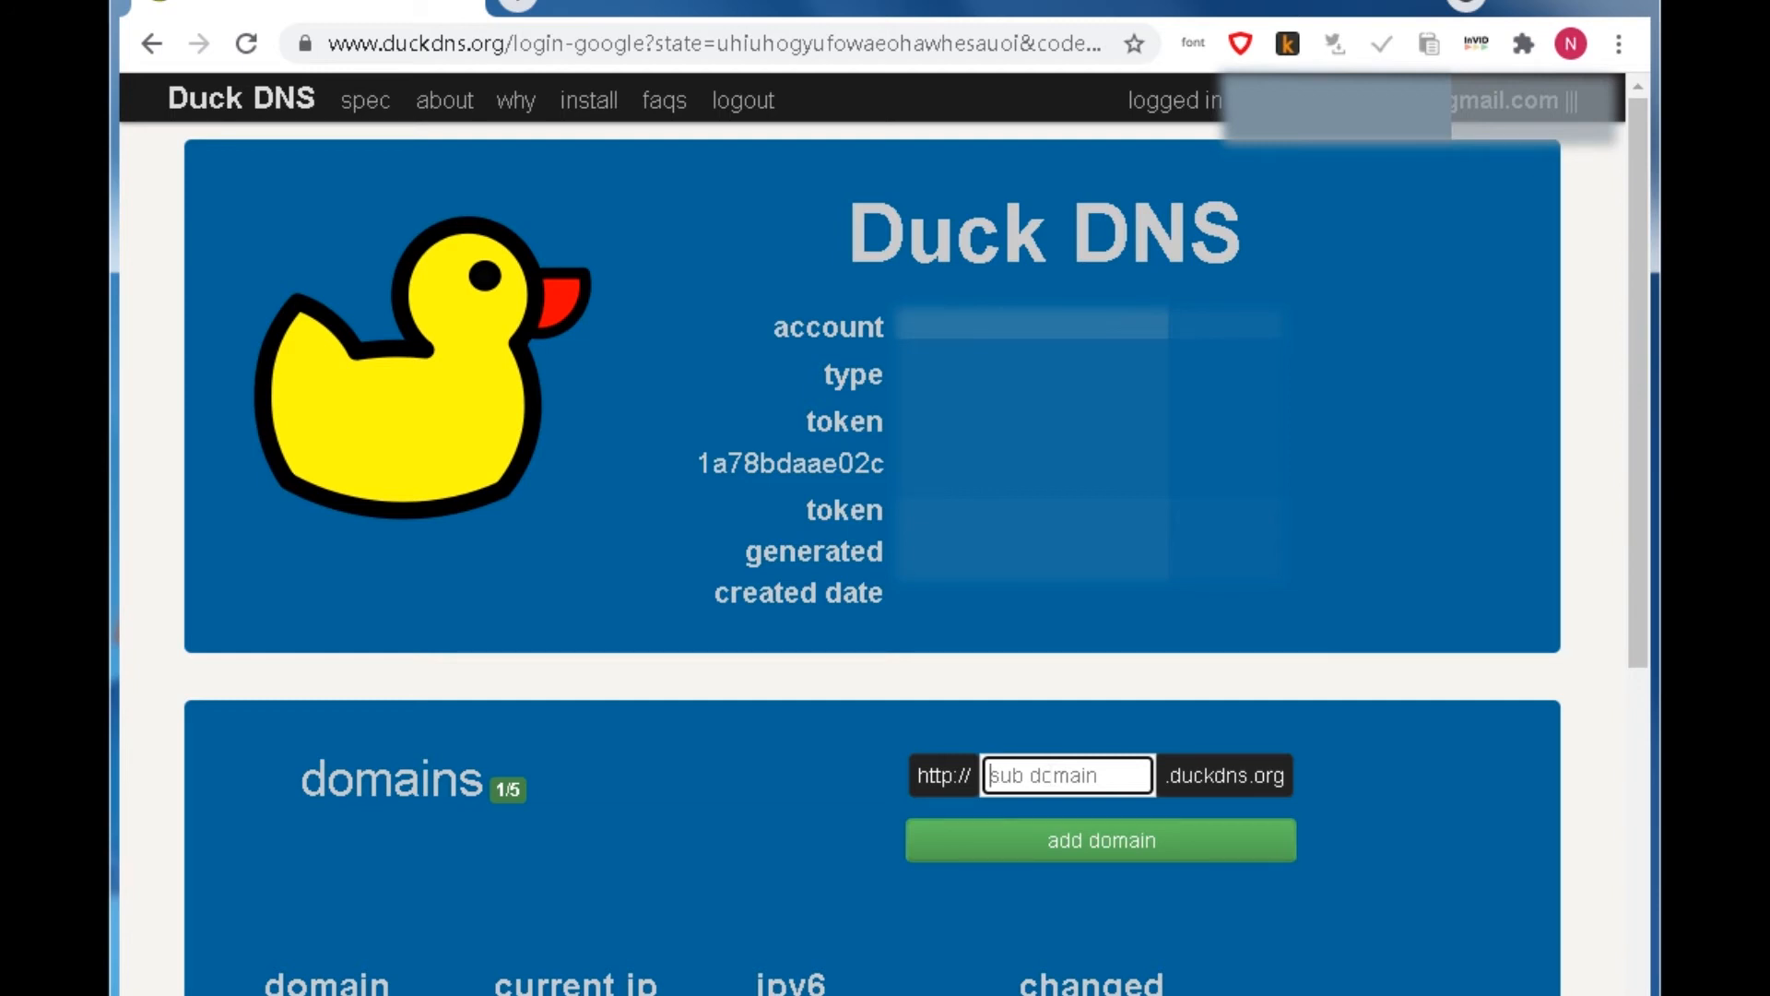
Enter 'selector' as the subdomain and submit it, rejected as already taken by another user
{"action": "type", "text": "sle"}
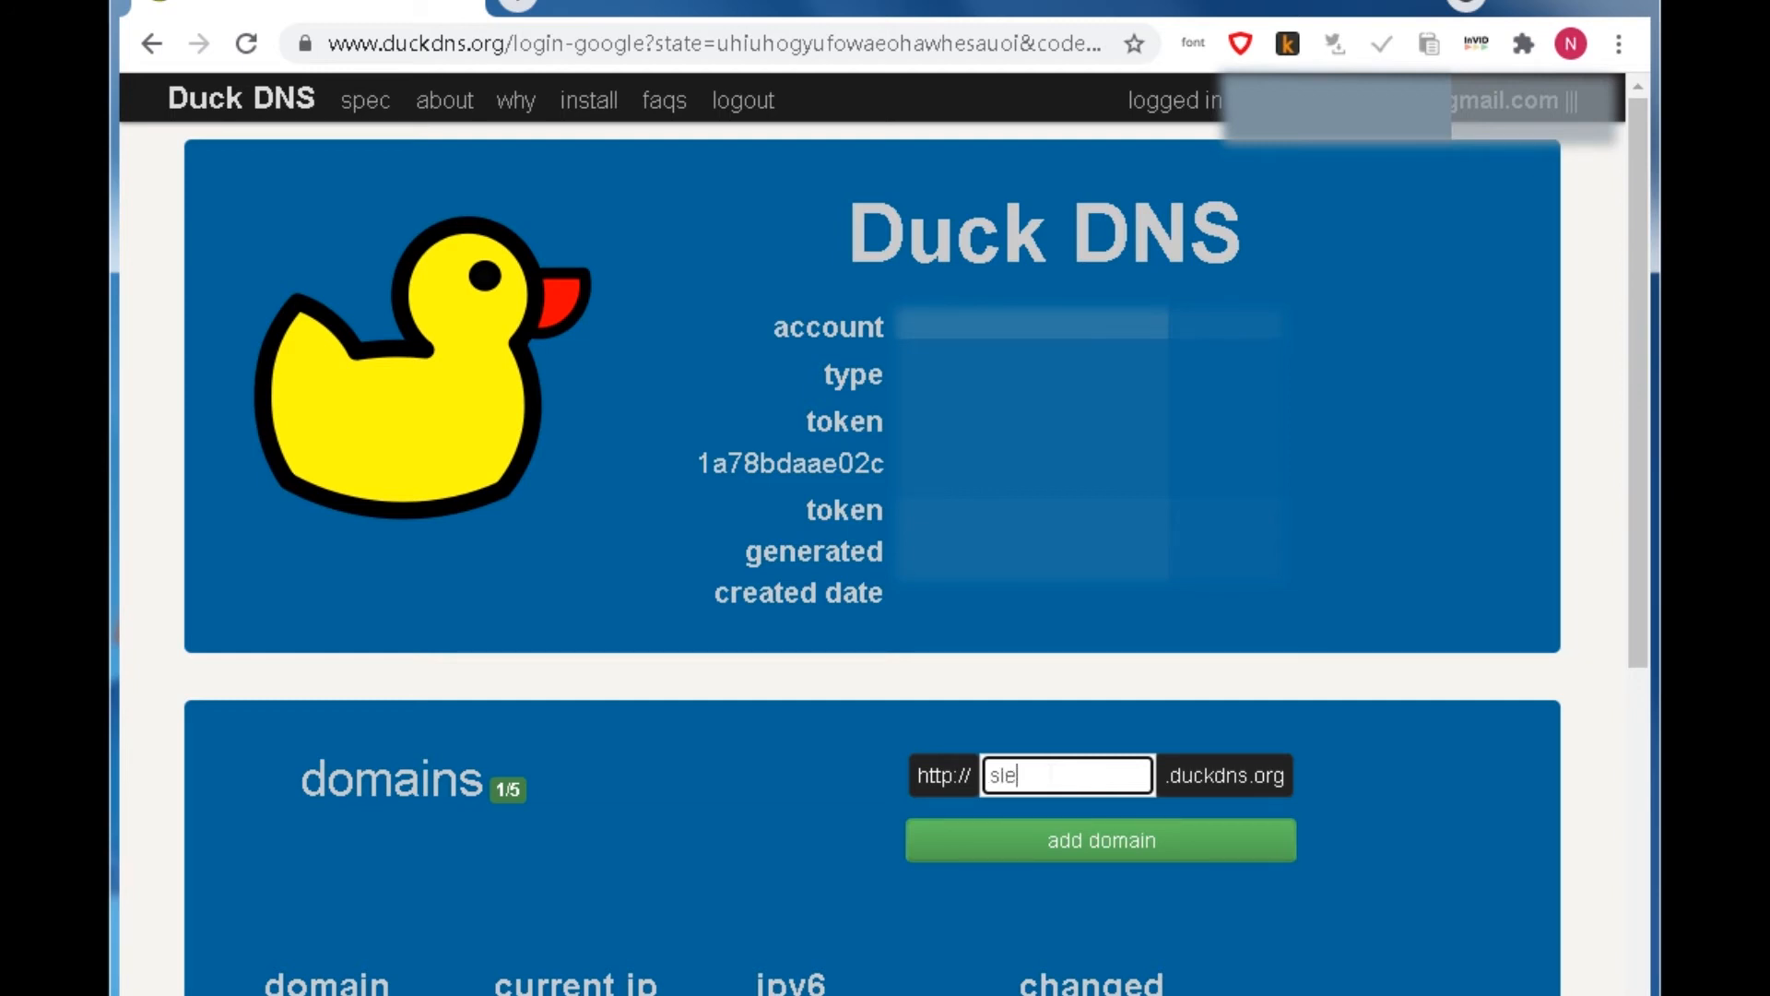
{"action": "type", "text": "selector"}
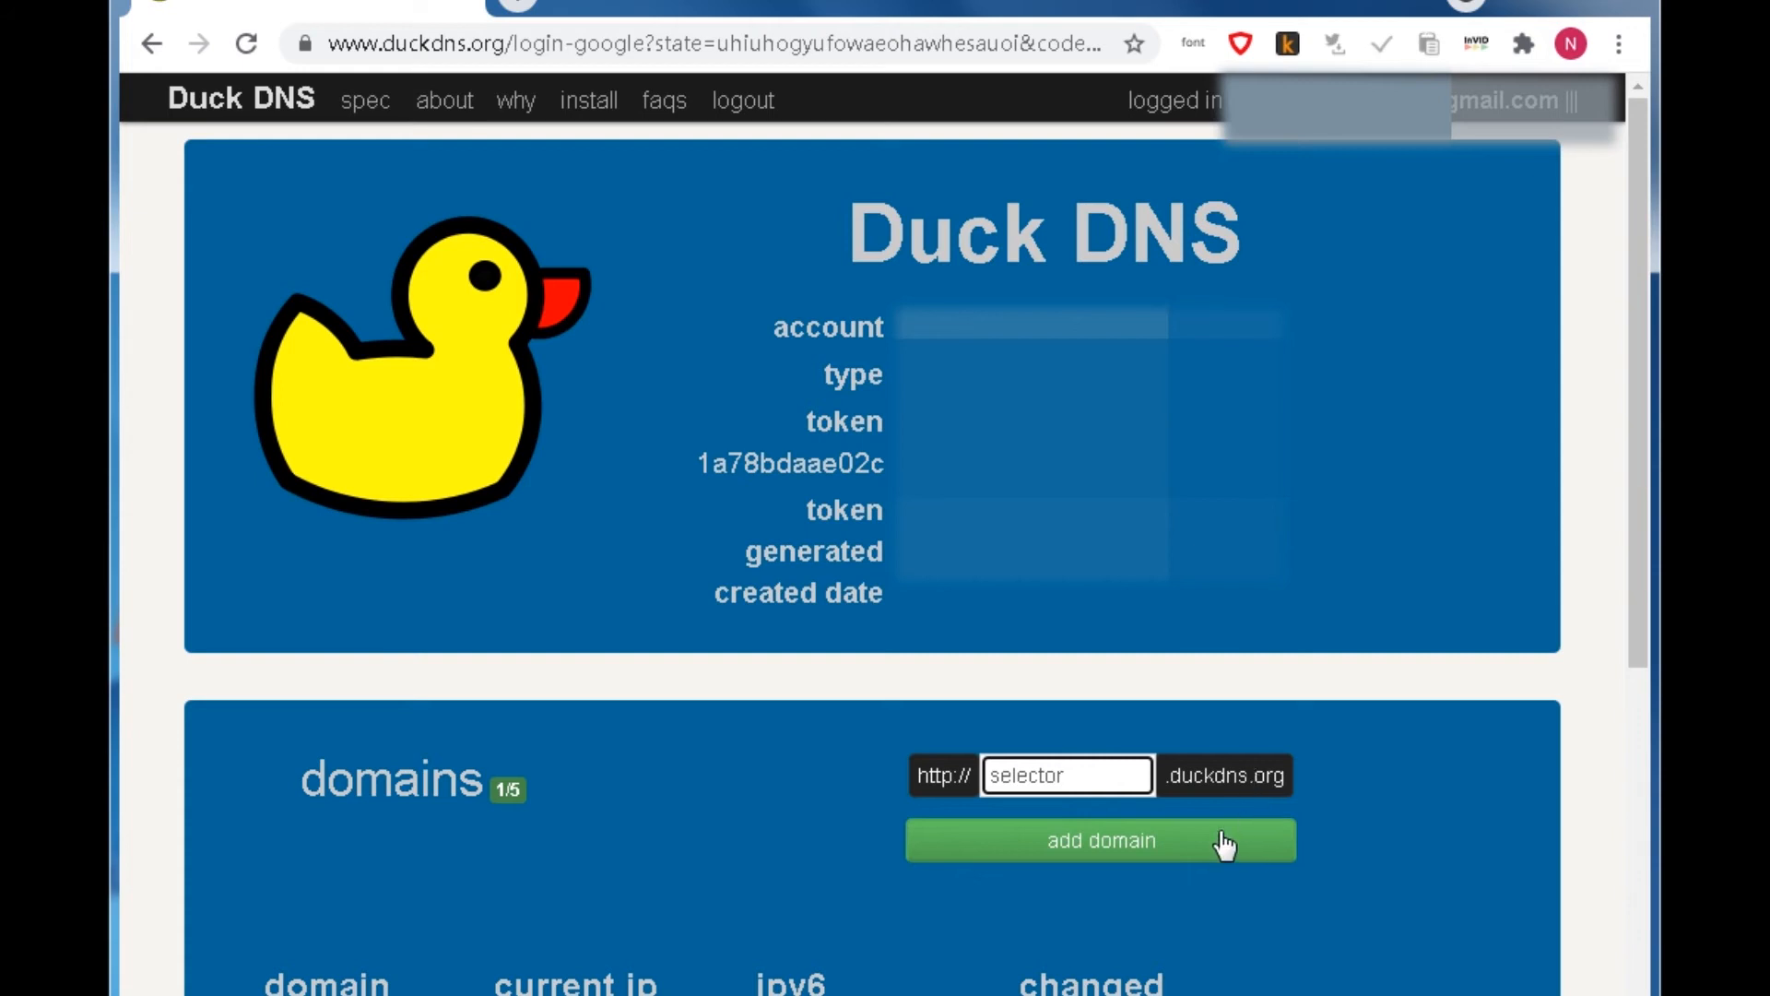
{"action": "left_click", "coordinate": [1097, 841]}
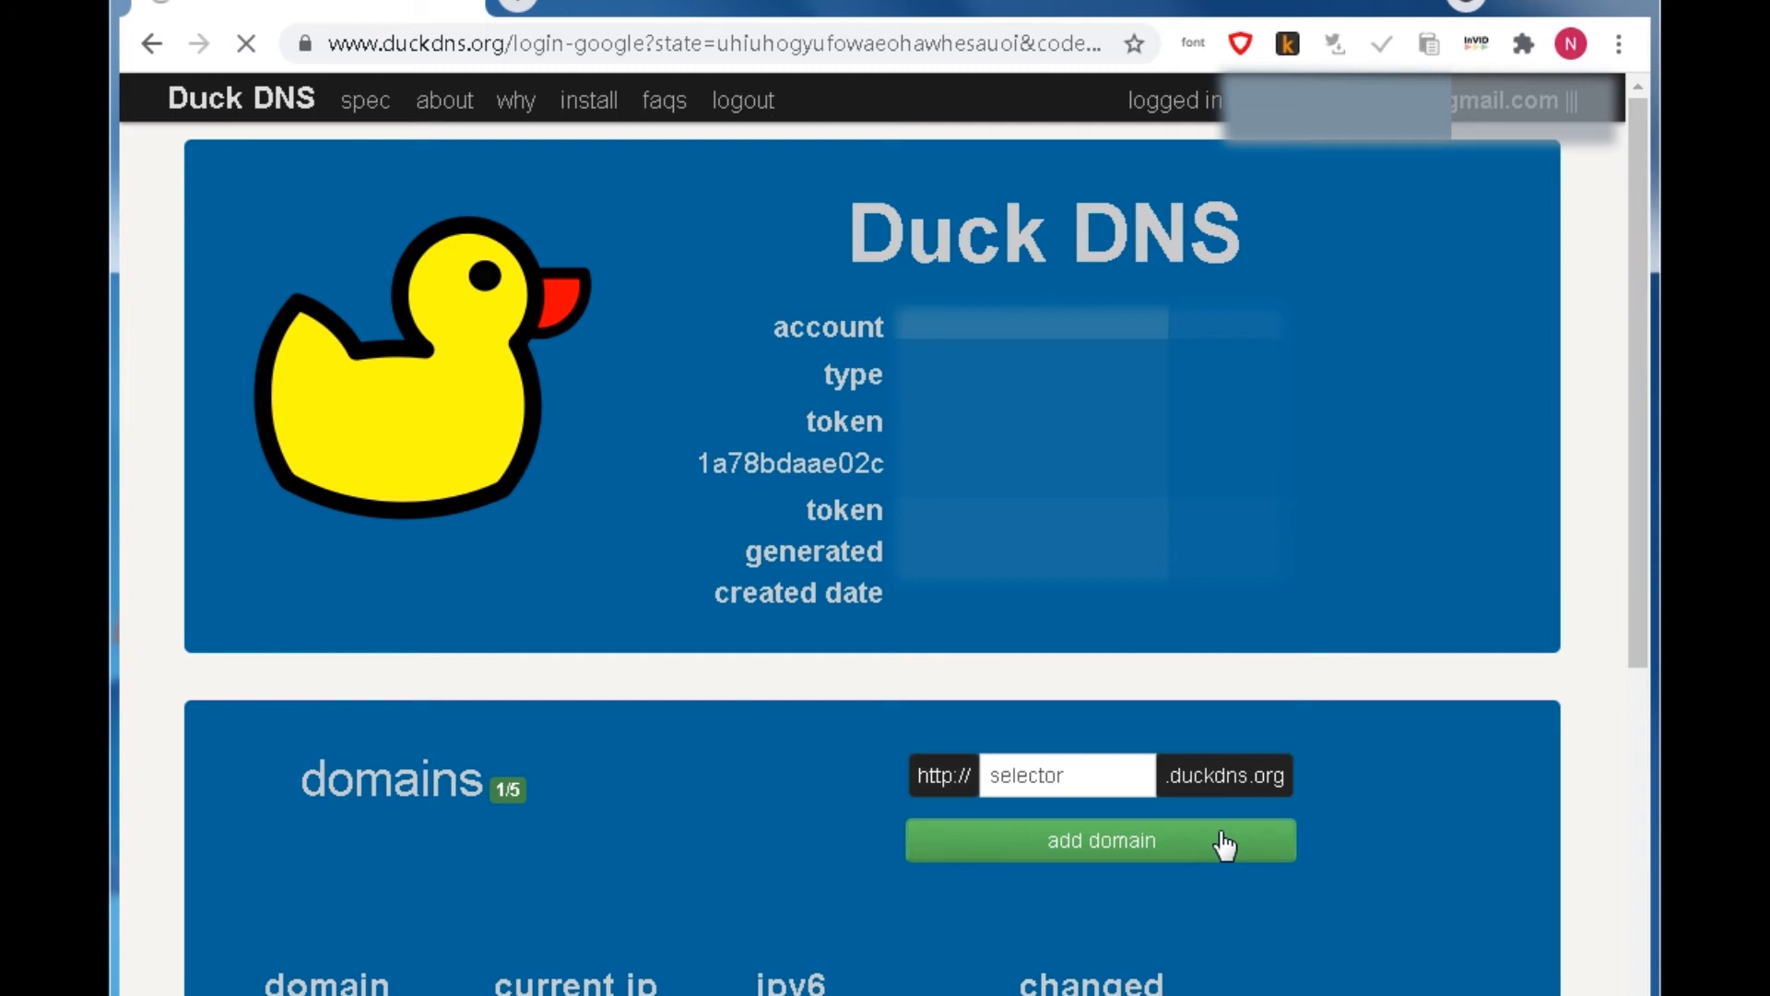
{"action": "left_click", "coordinate": [1099, 841]}
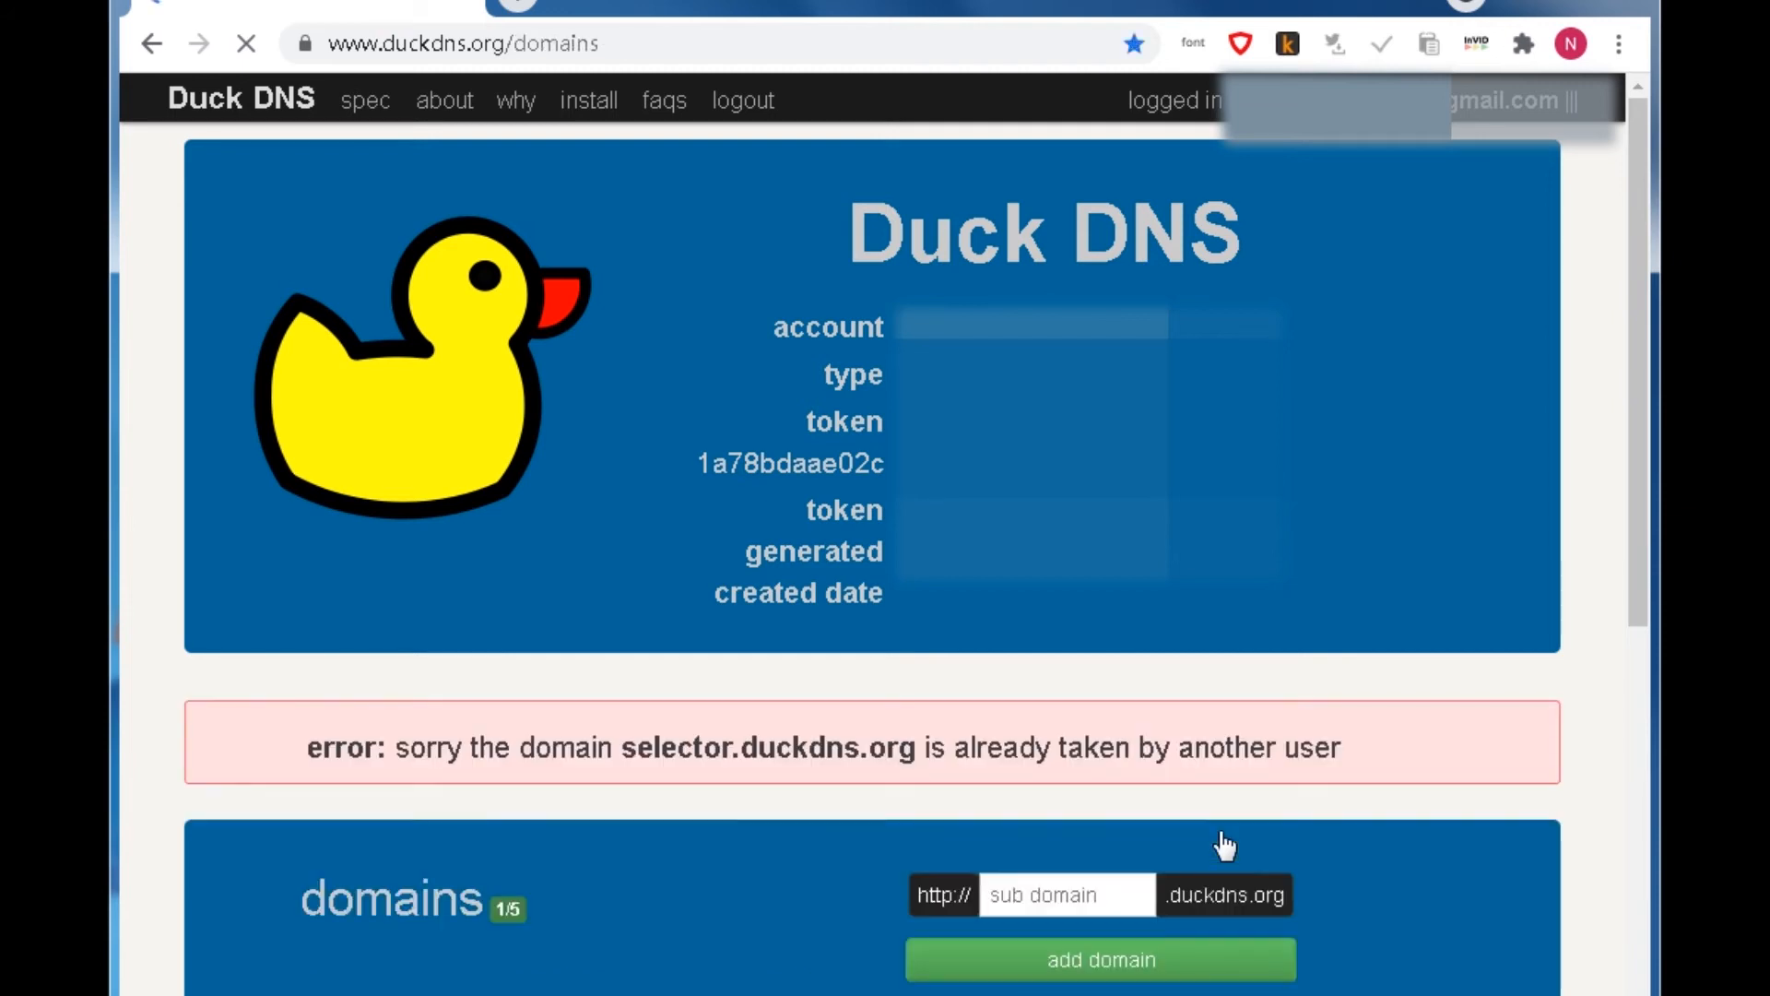
Update the IP for selector, reported as already 89.46.223.240 so no change occurred
{"action": "scroll", "scroll_direction": "down", "scroll_amount": 3}
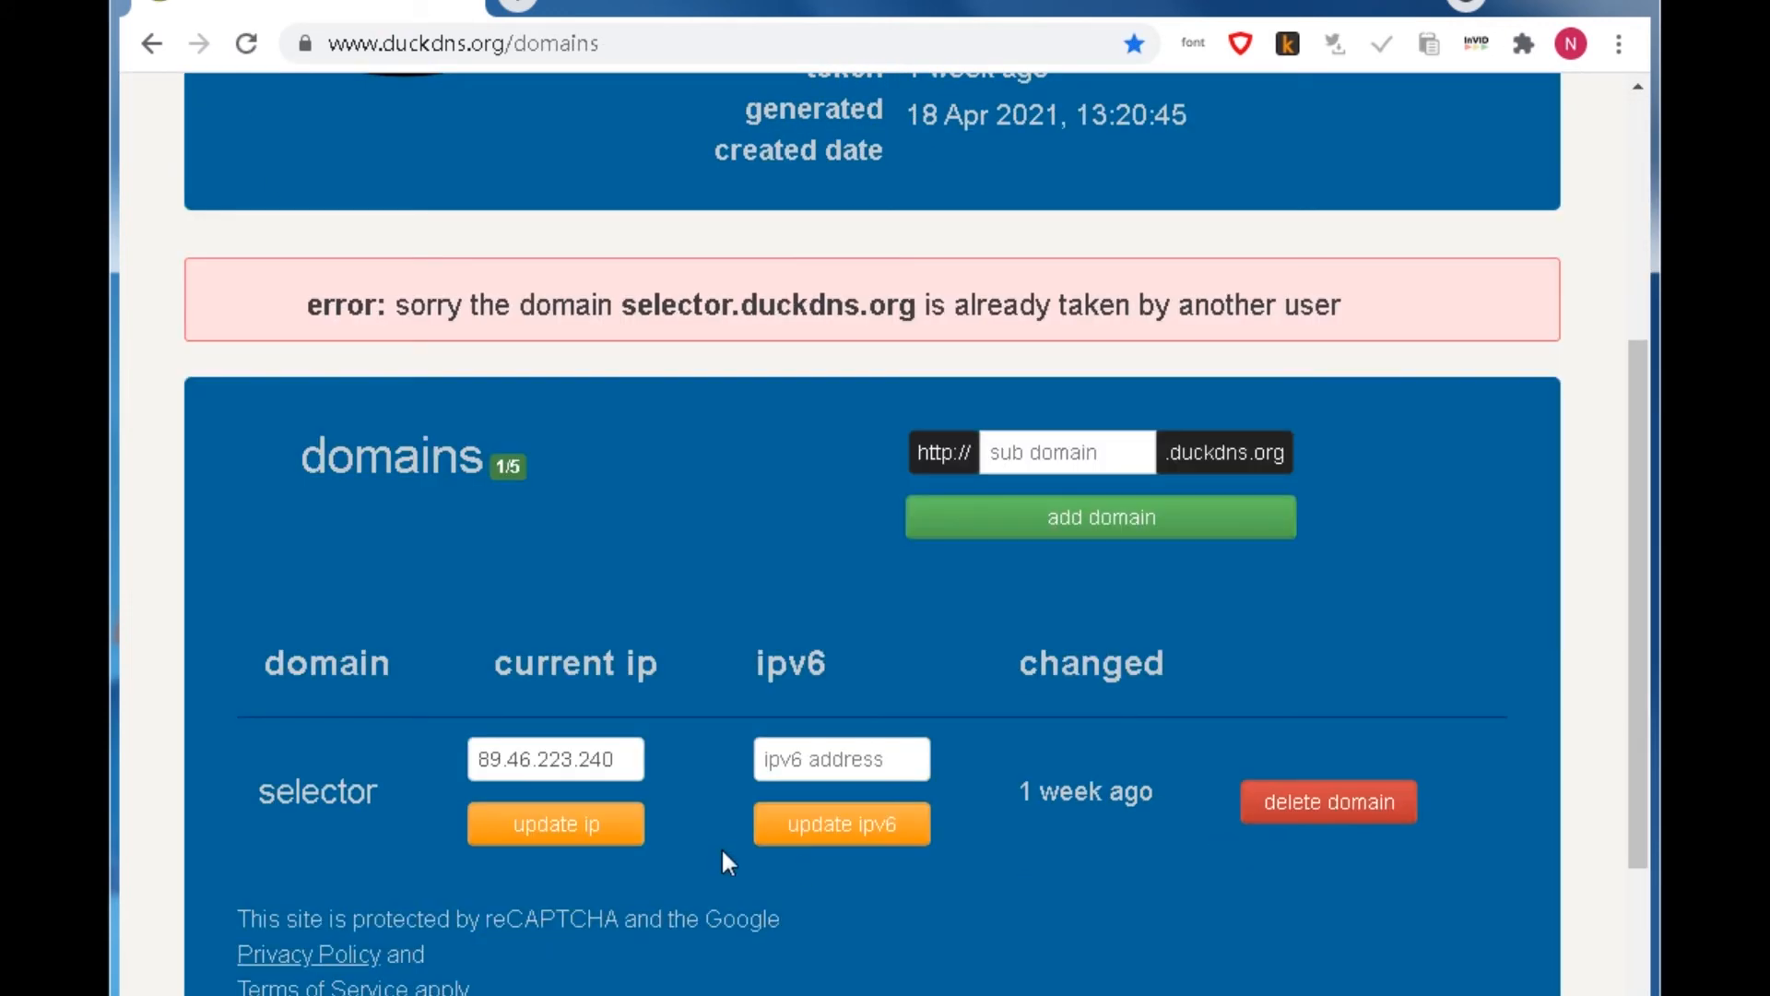
{"action": "left_click", "coordinate": [555, 758]}
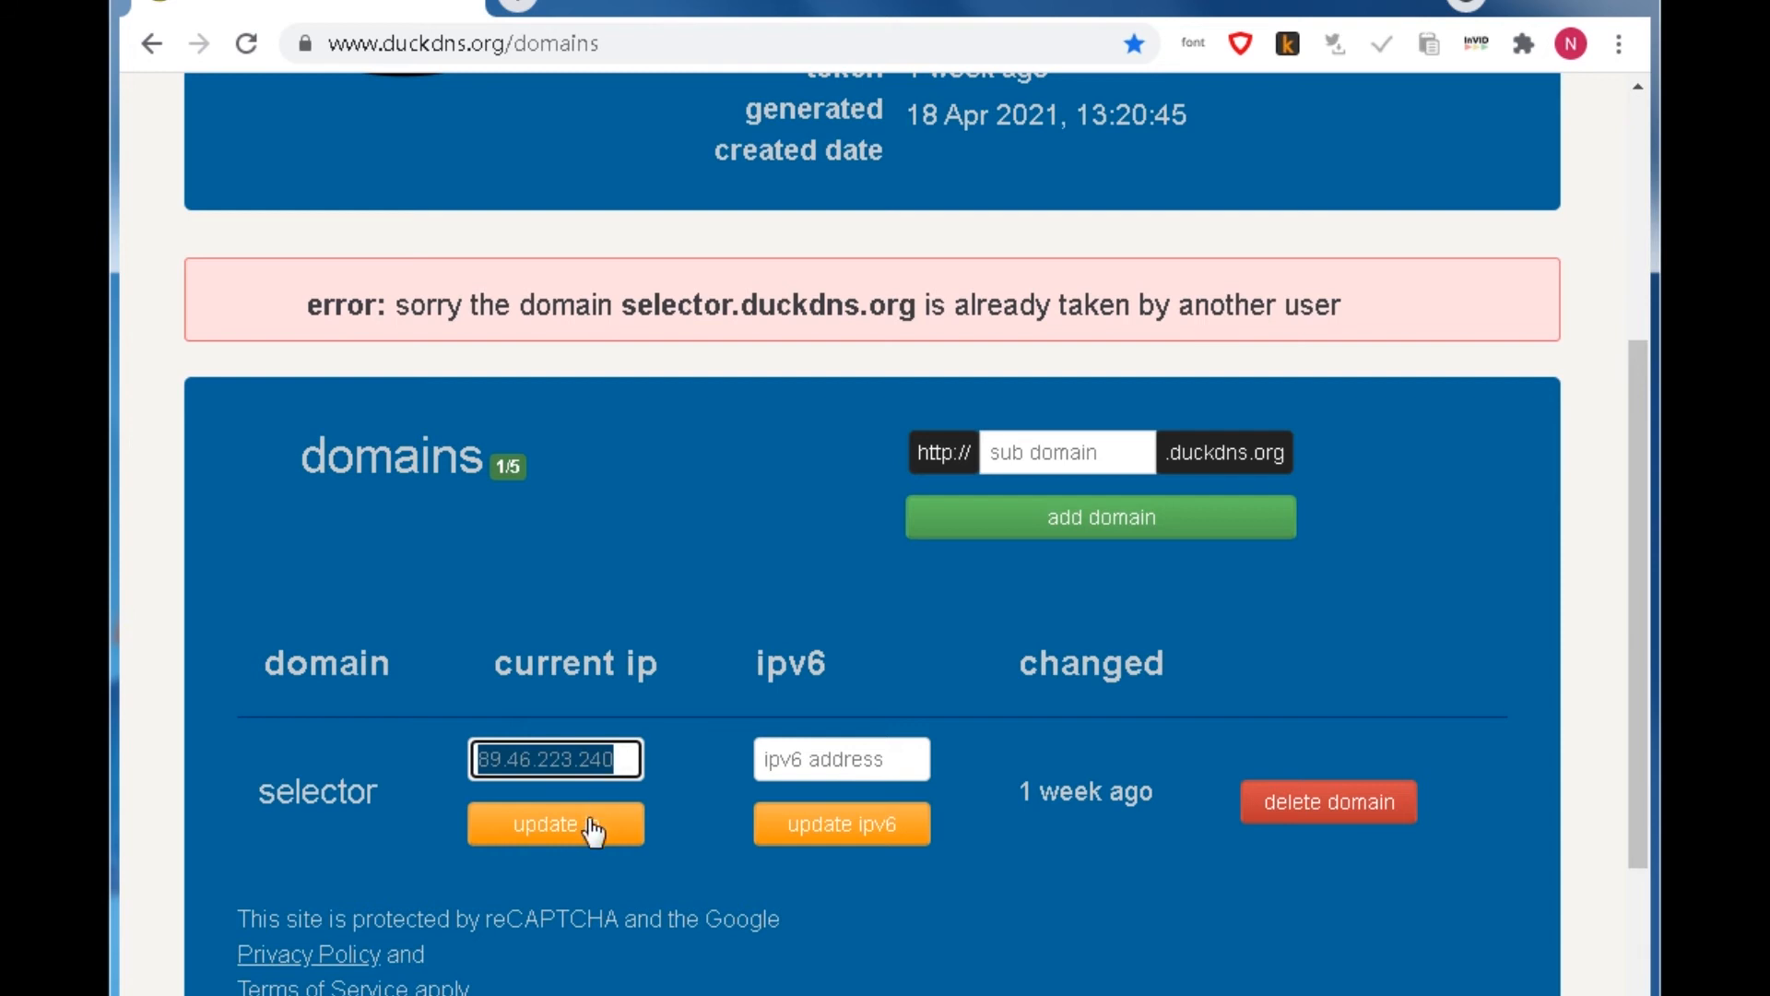
{"action": "left_click", "coordinate": [555, 823]}
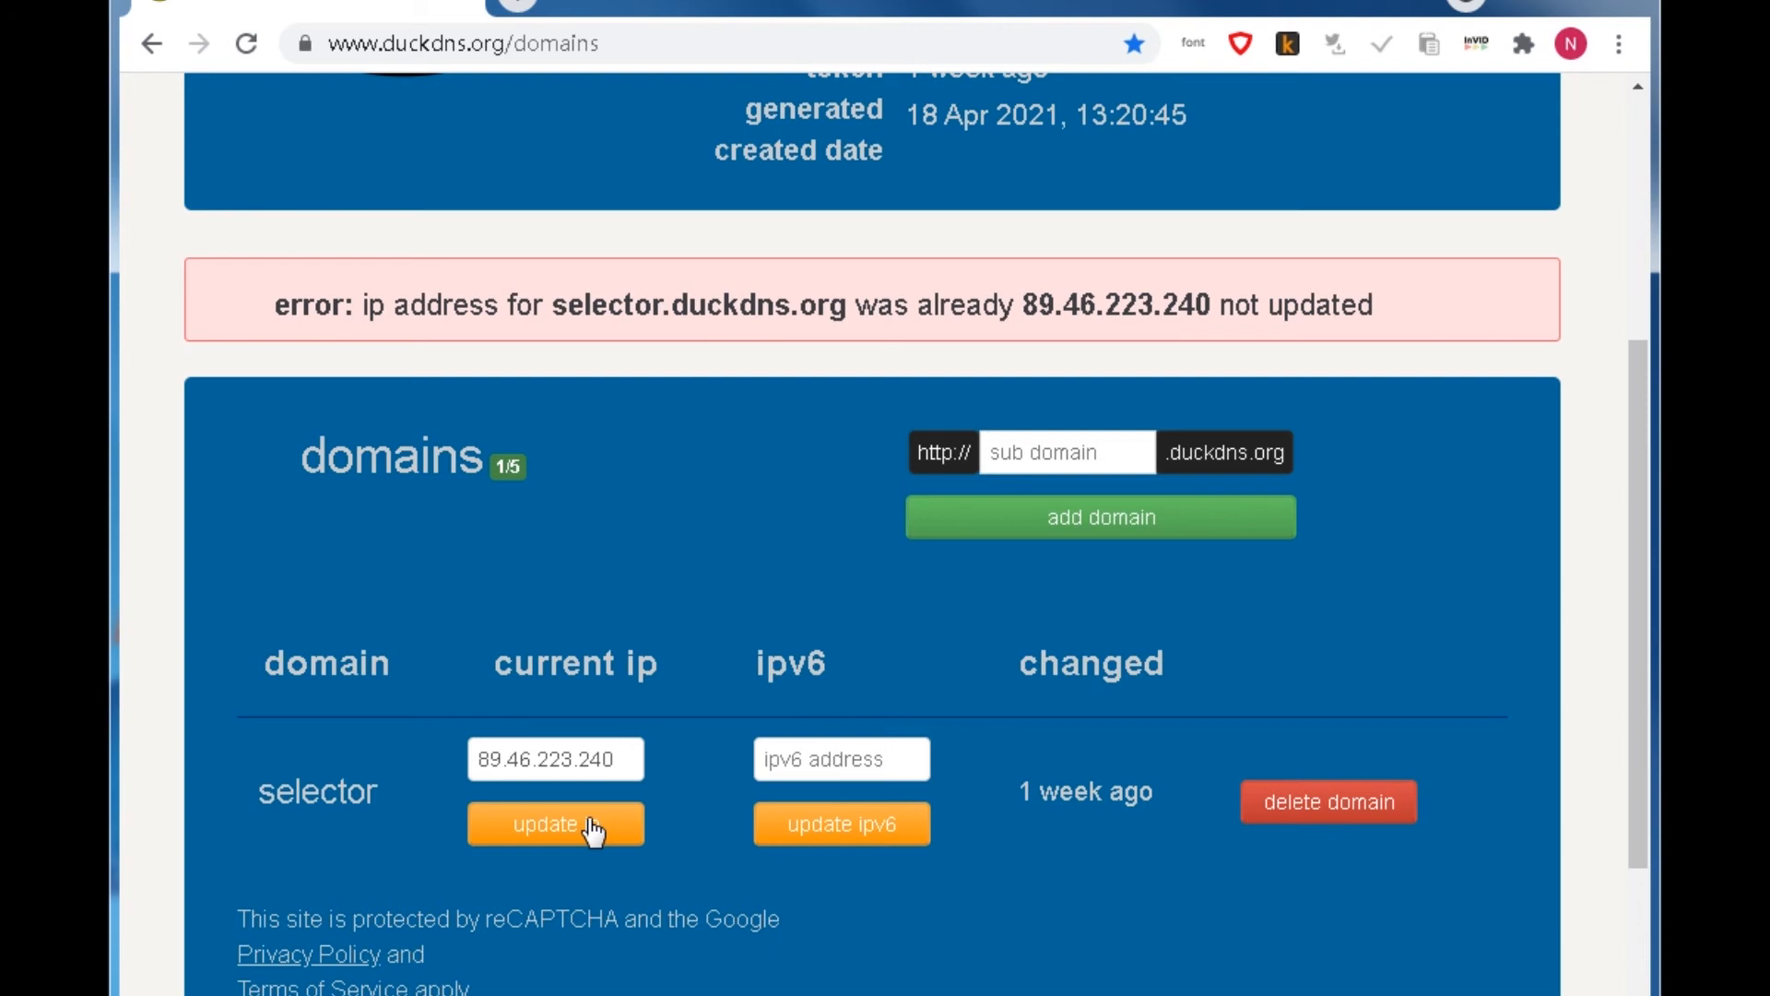
{"action": "mouse_move", "coordinate": [664, 848]}
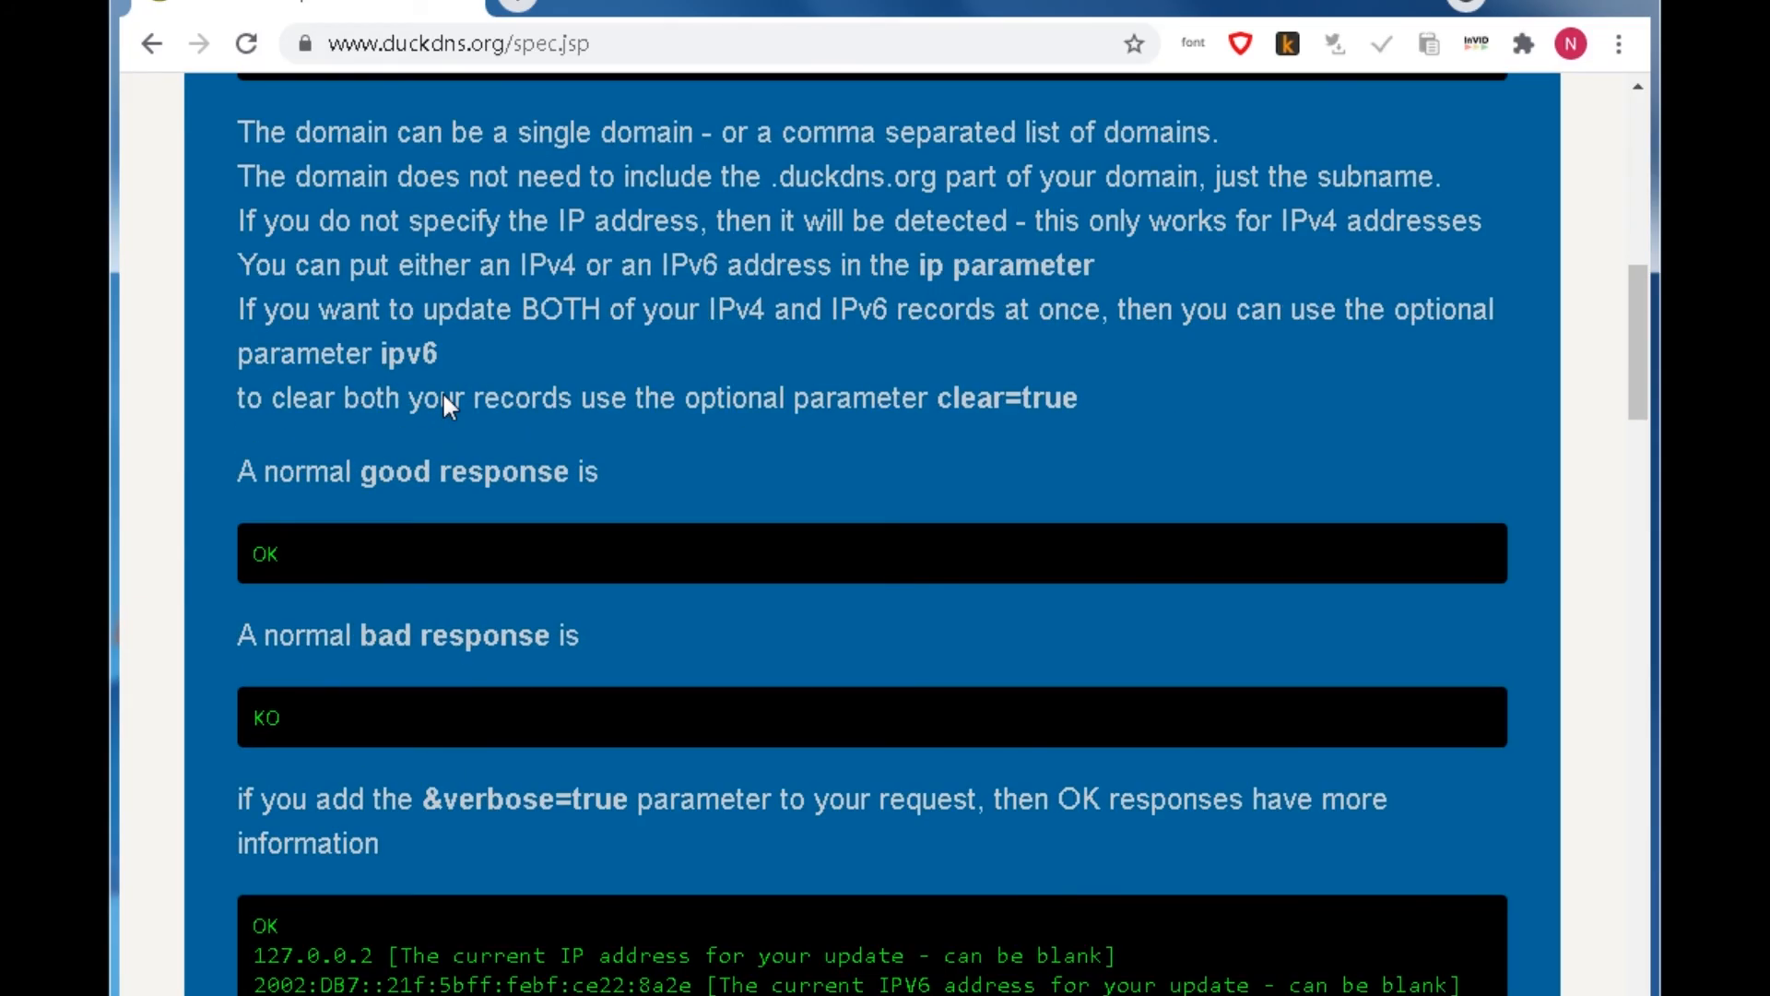
Scroll the spec page down to the TXT Record API update URL and its parameters
{"action": "scroll", "scroll_direction": "down", "scroll_amount": 3}
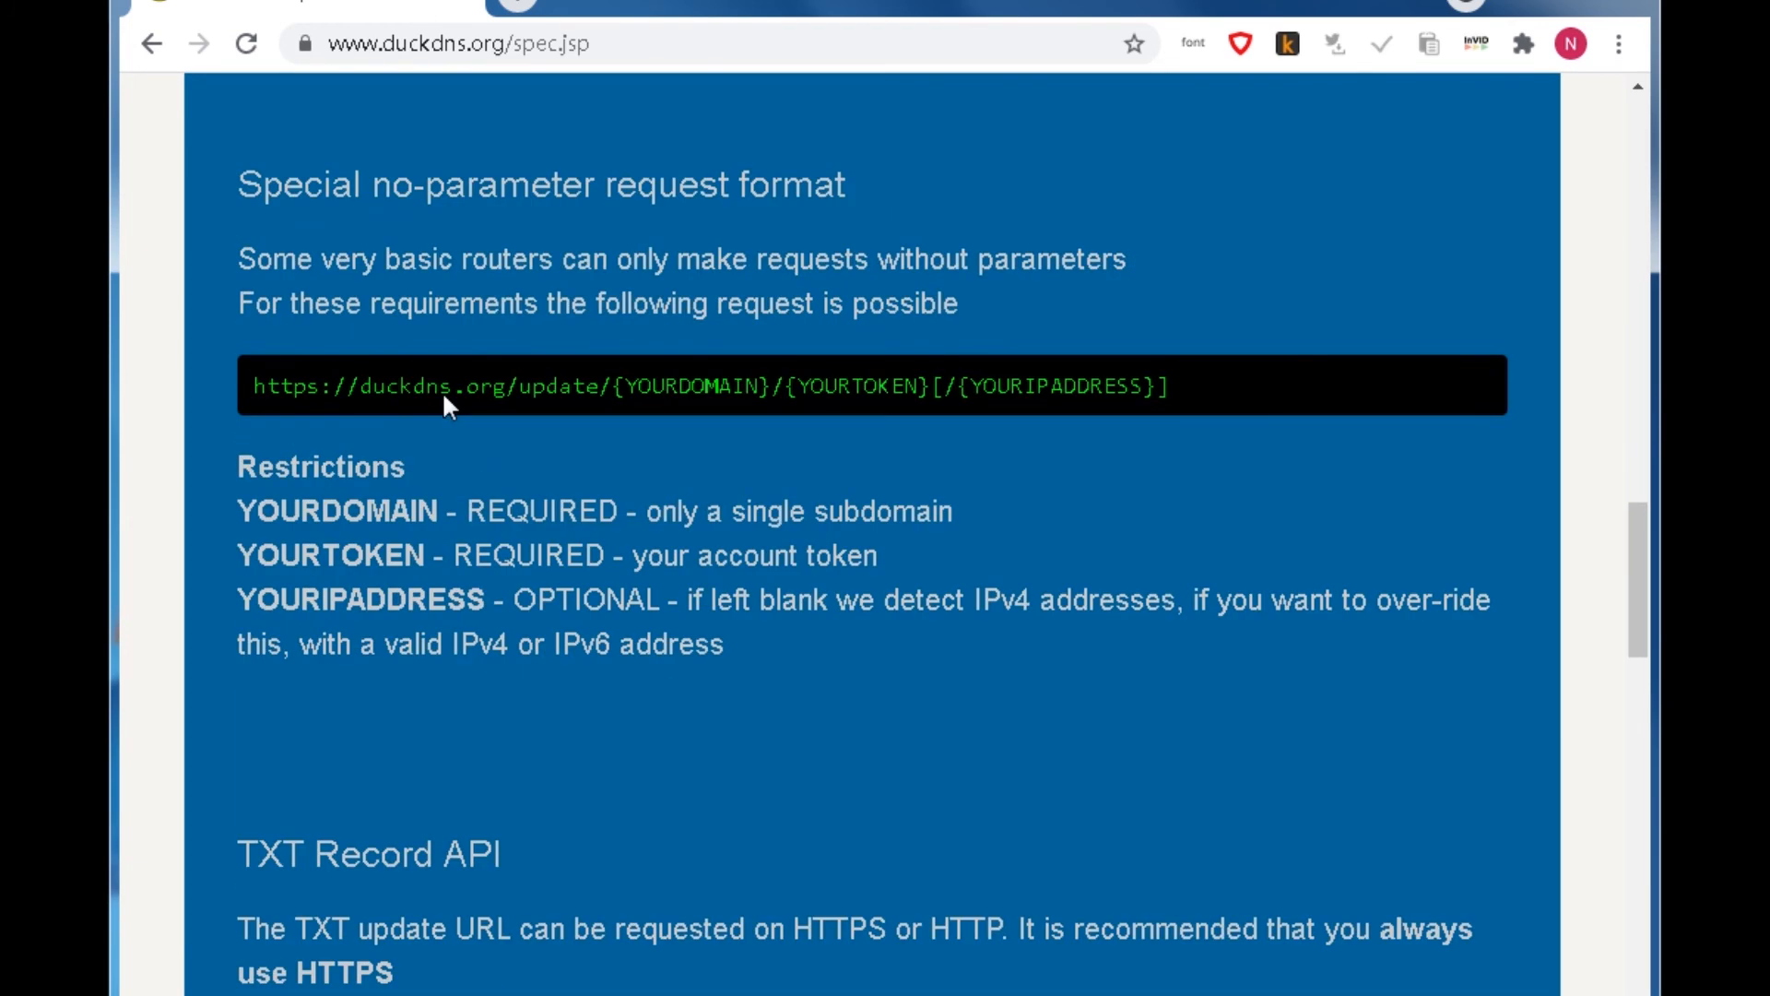
{"action": "scroll", "scroll_direction": "down", "scroll_amount": 3}
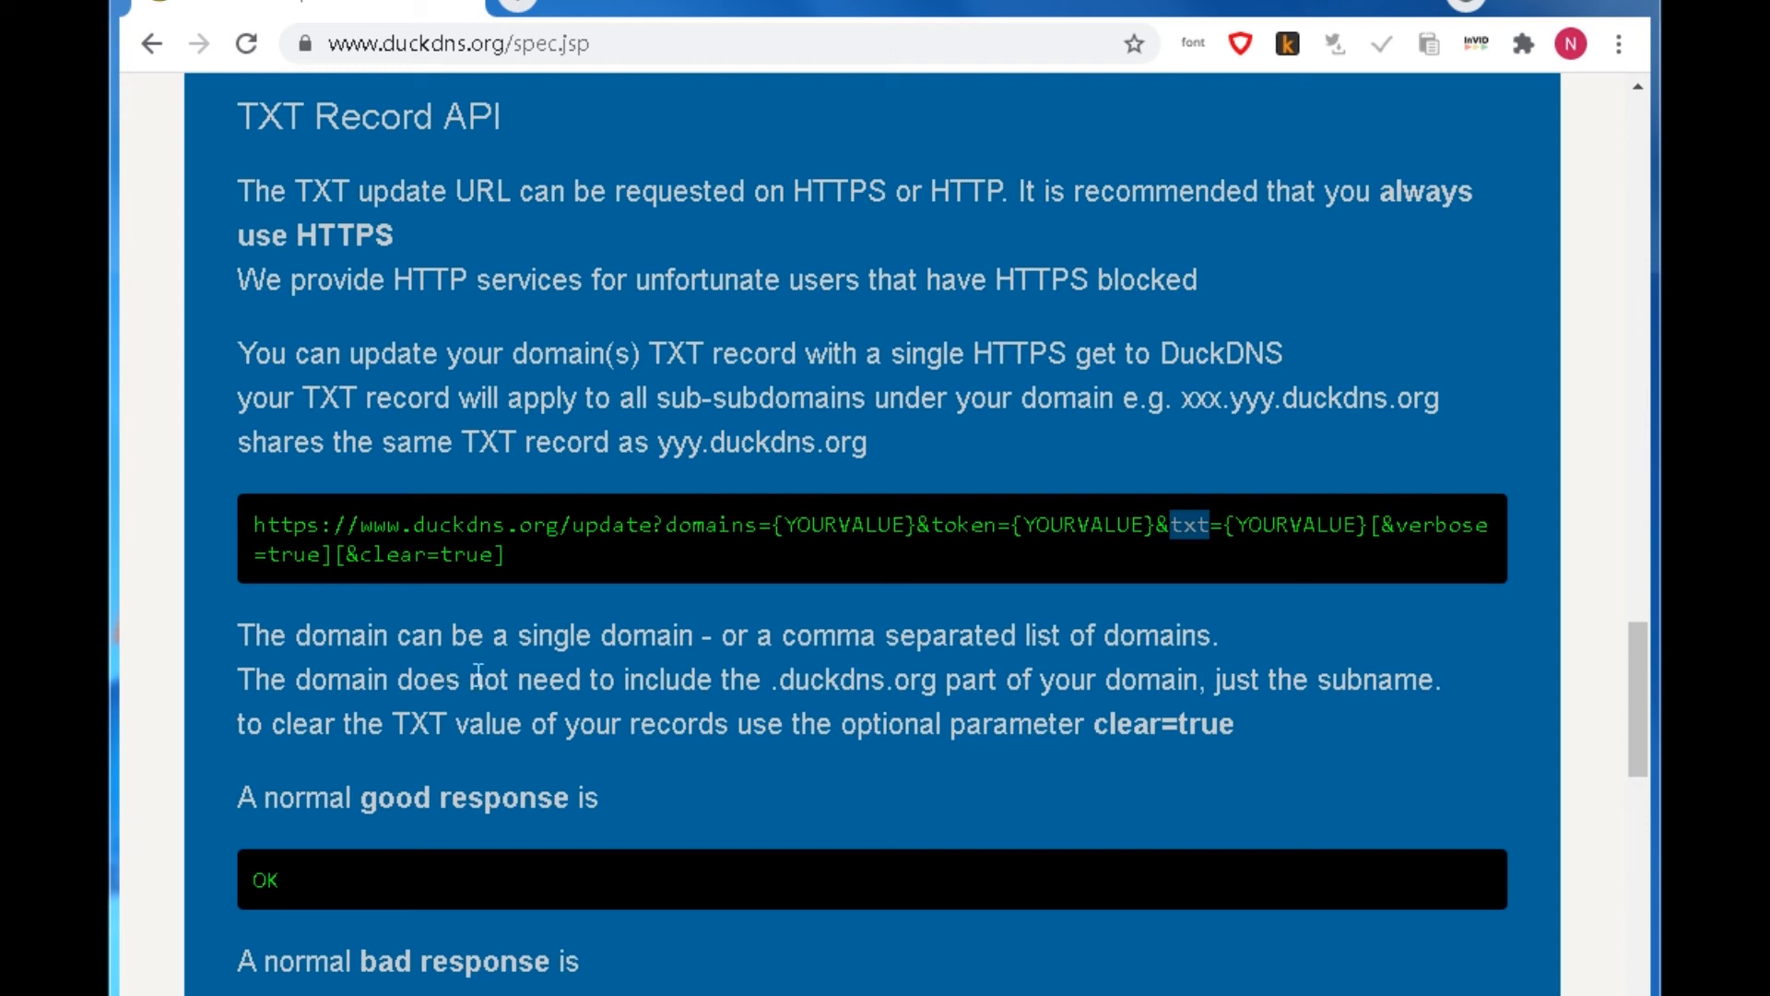
{"action": "mouse_move", "coordinate": [505, 679]}
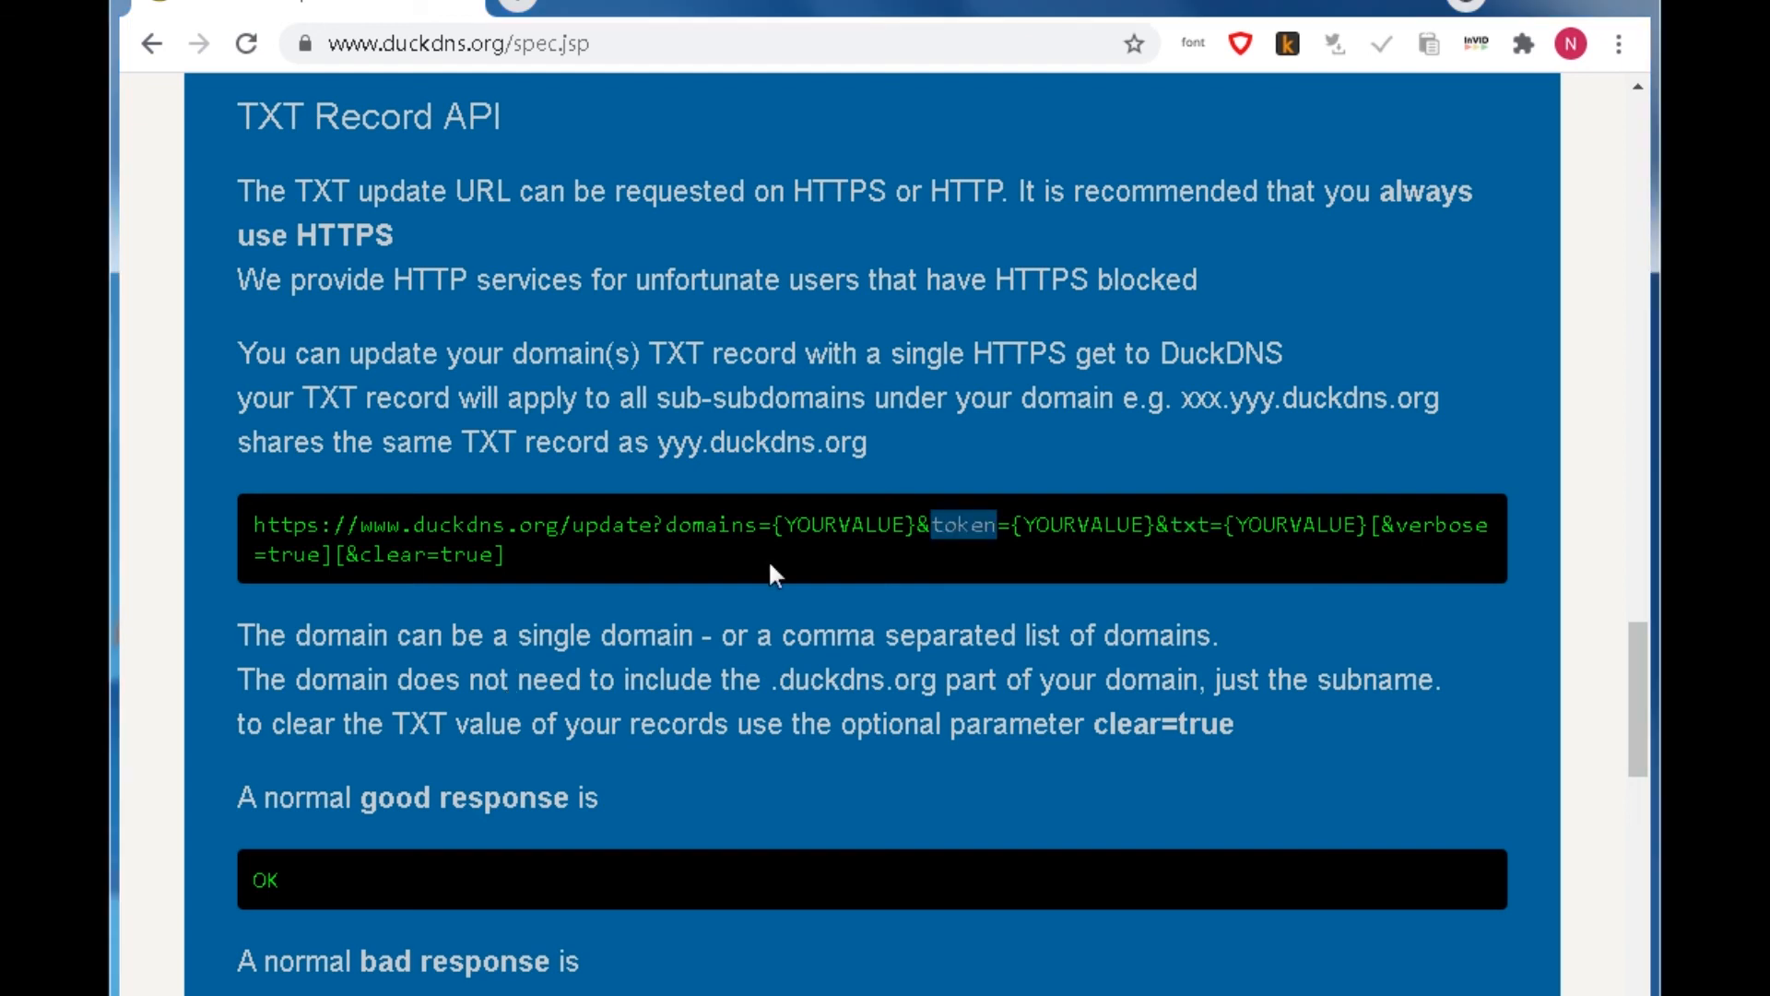
{"action": "mouse_move", "coordinate": [738, 531]}
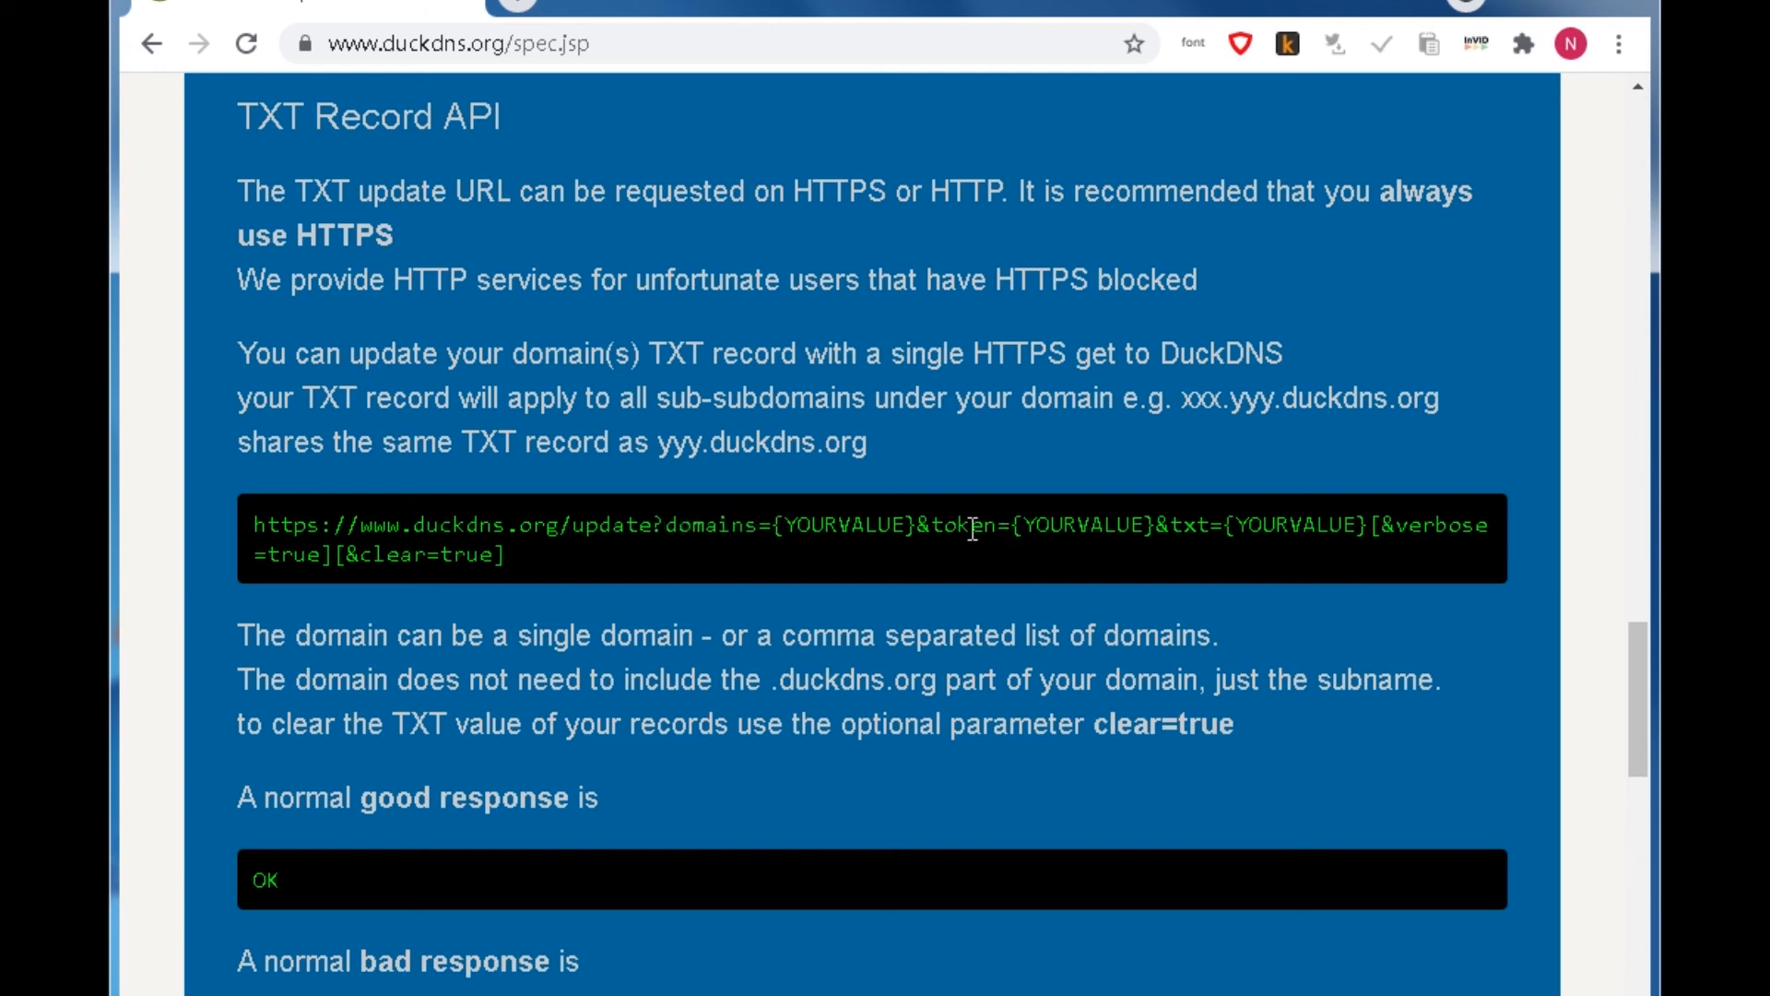
{"action": "double_click", "coordinate": [963, 526]}
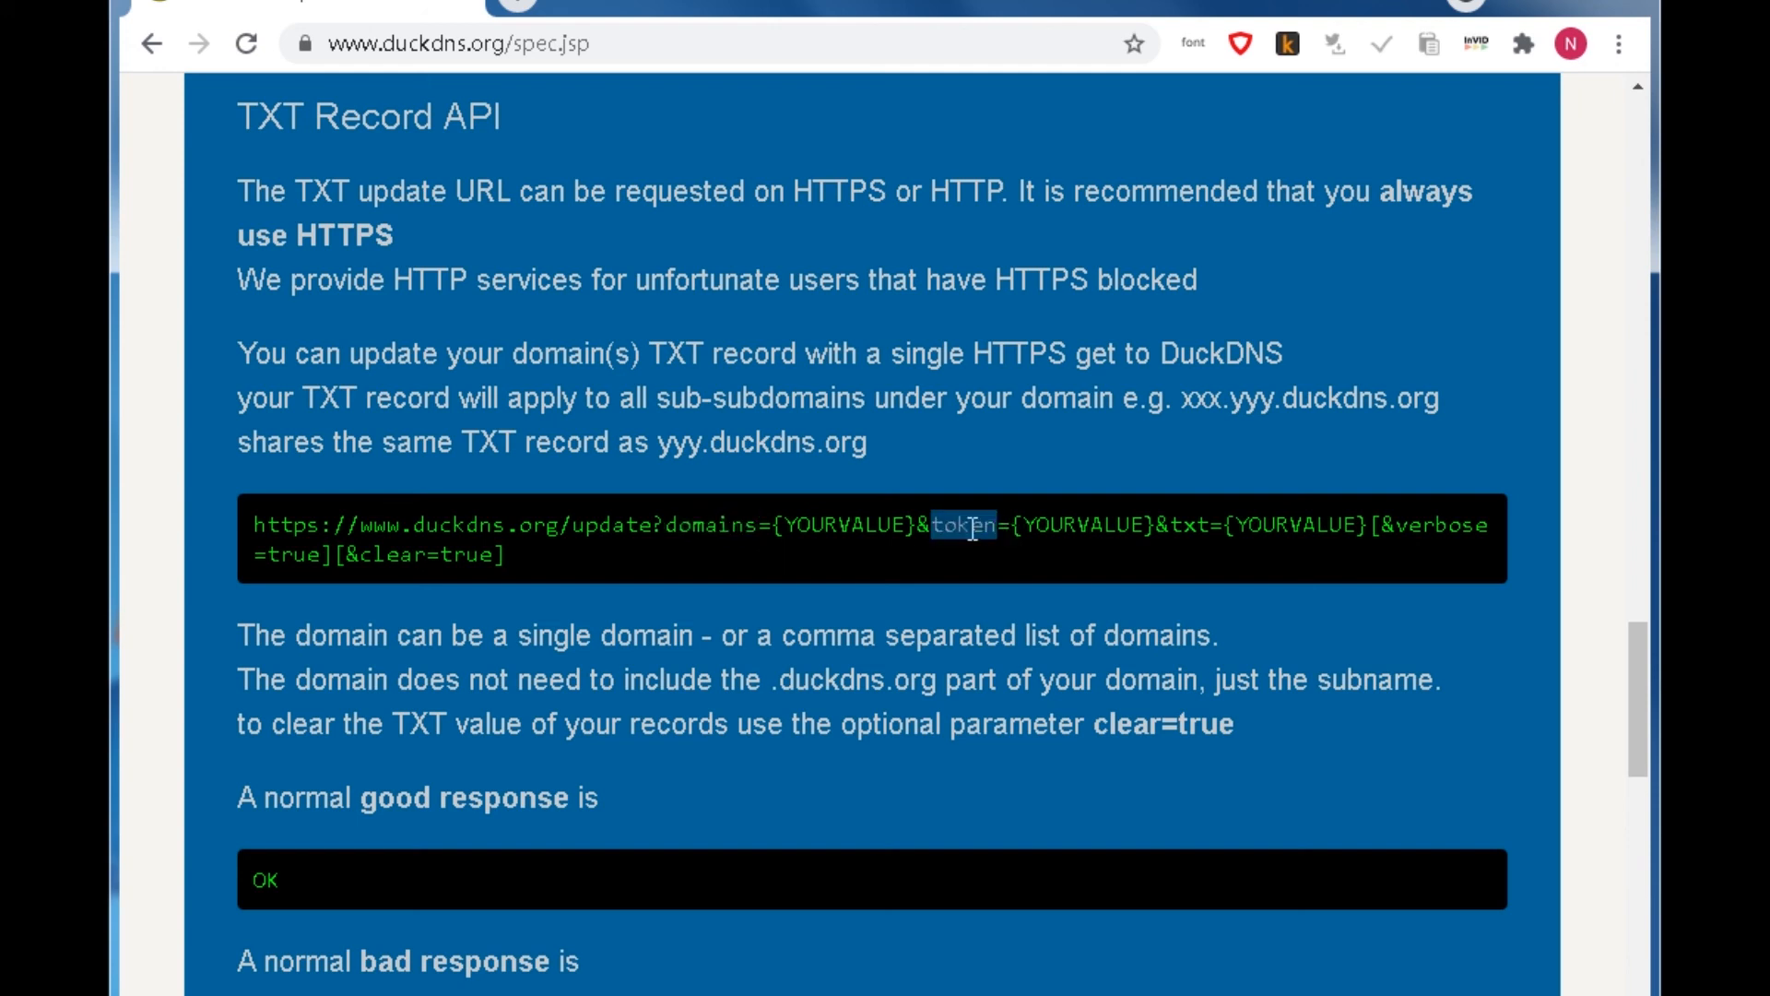